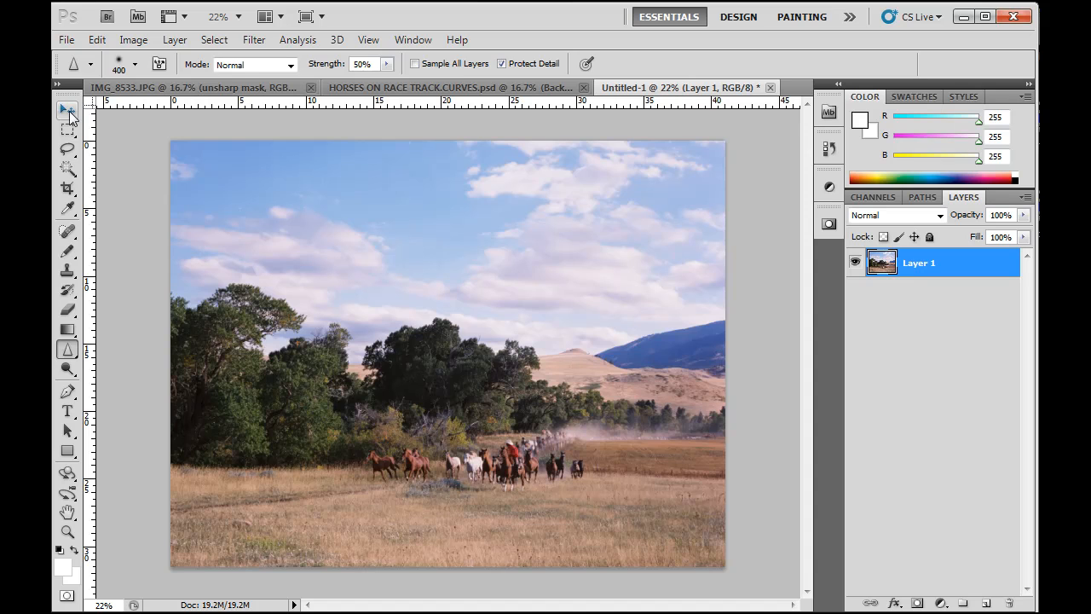
- Select the Move Tool in the Tools panel
{"action": "left_click", "coordinate": [68, 111]}
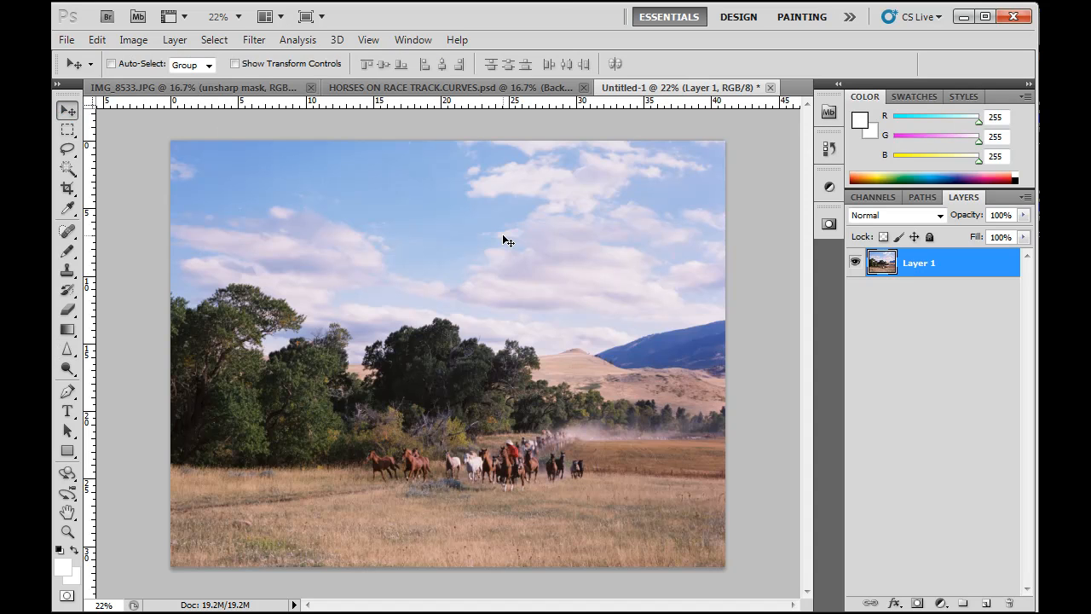
{"action": "mouse_move", "coordinate": [567, 17]}
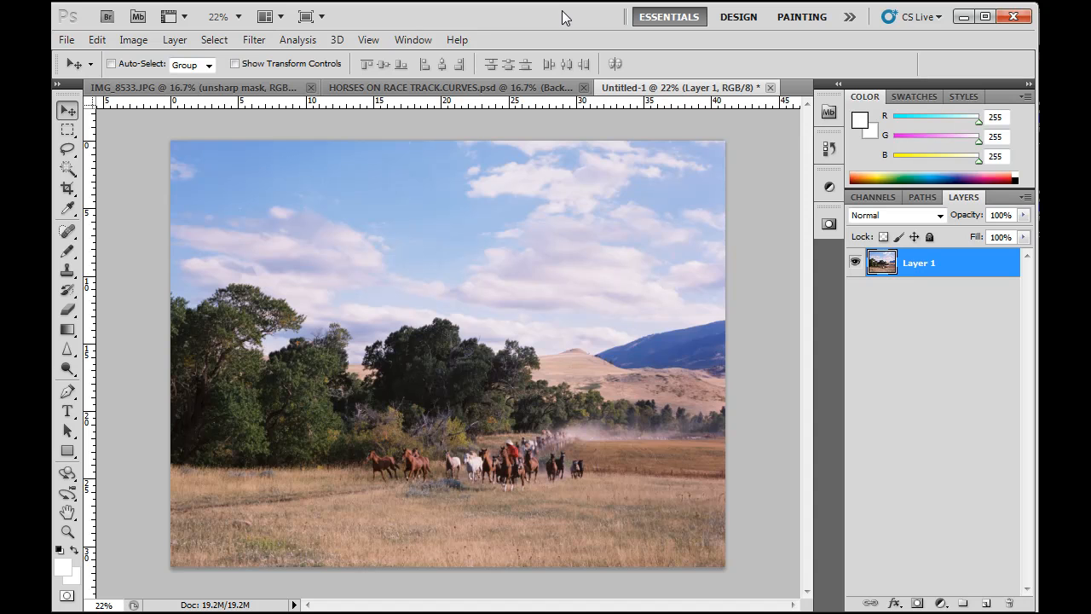
{"action": "mouse_move", "coordinate": [571, 299]}
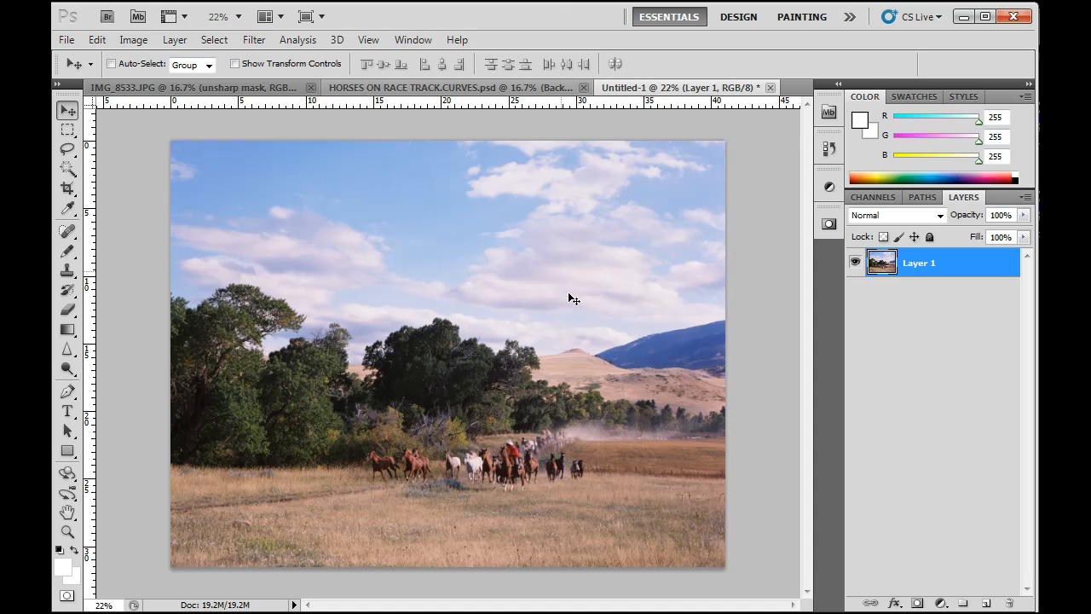
{"action": "mouse_move", "coordinate": [520, 443]}
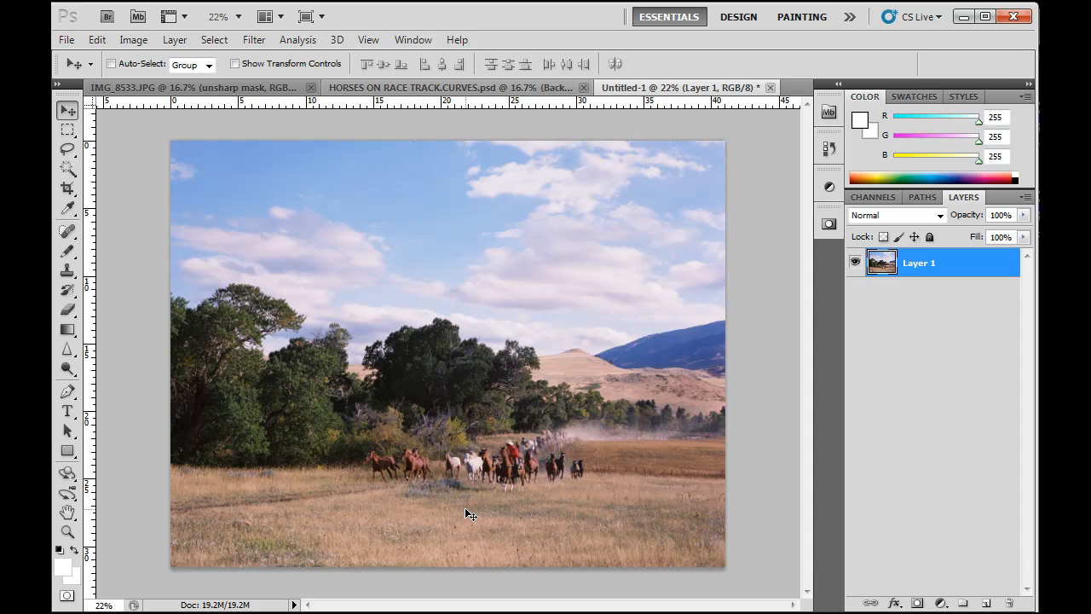
{"action": "mouse_move", "coordinate": [523, 496]}
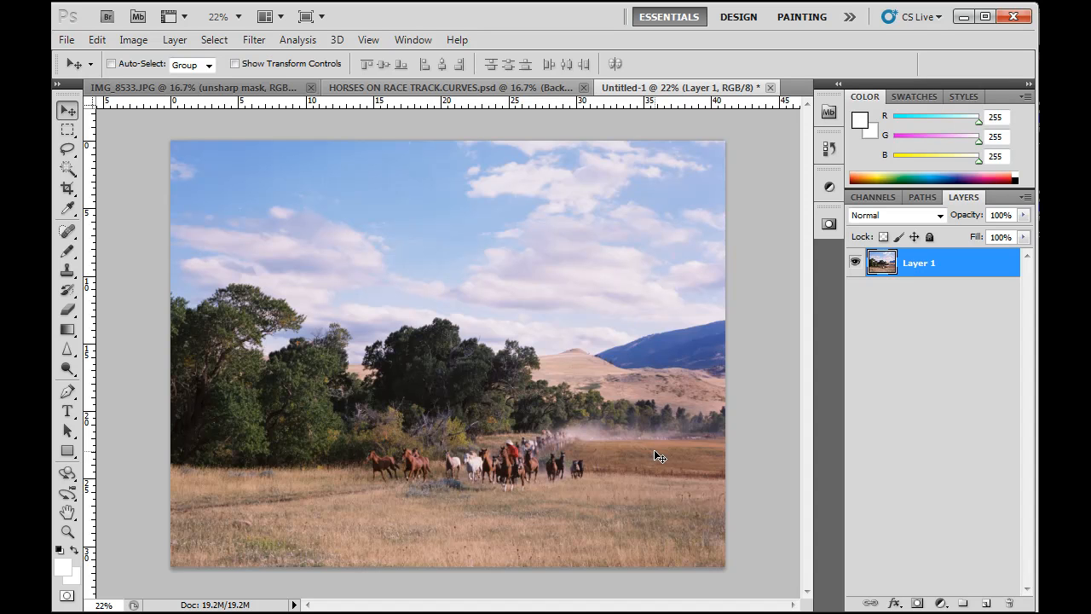
{"action": "mouse_move", "coordinate": [450, 378]}
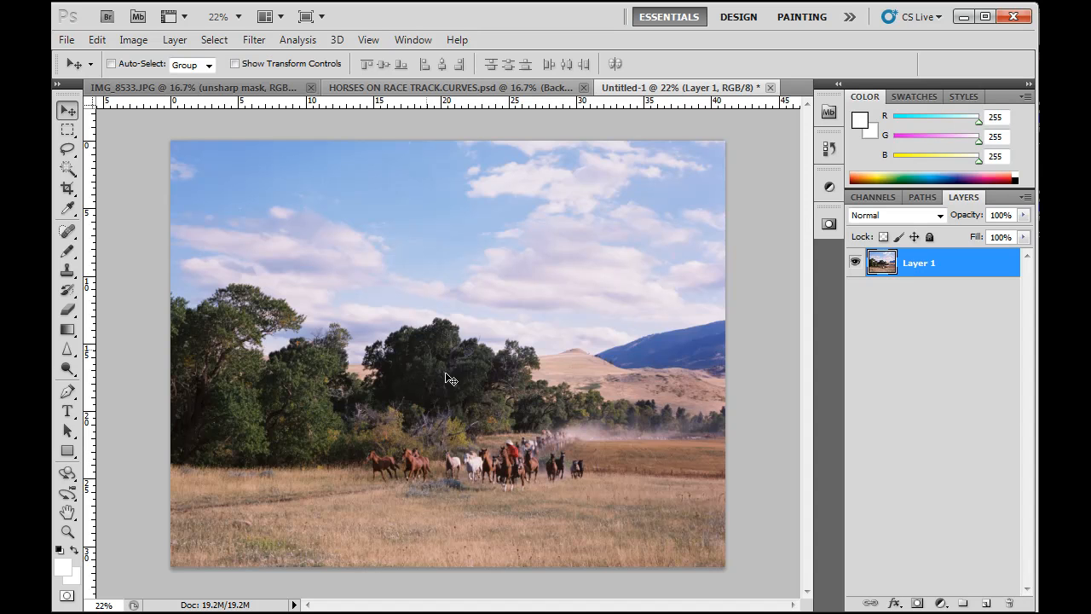
{"action": "mouse_move", "coordinate": [895, 466]}
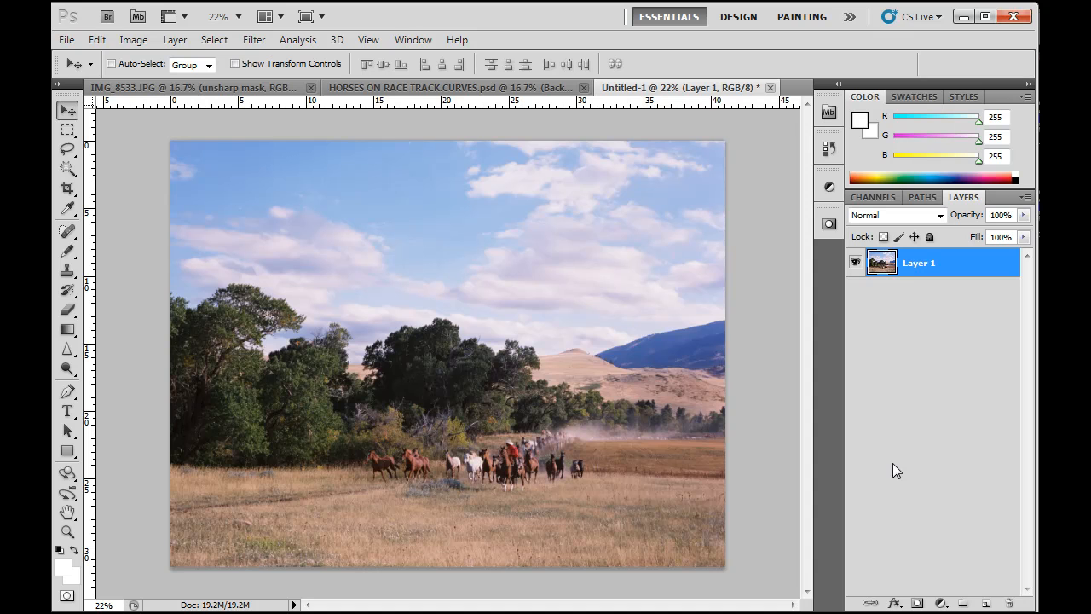
{"action": "mouse_move", "coordinate": [929, 595]}
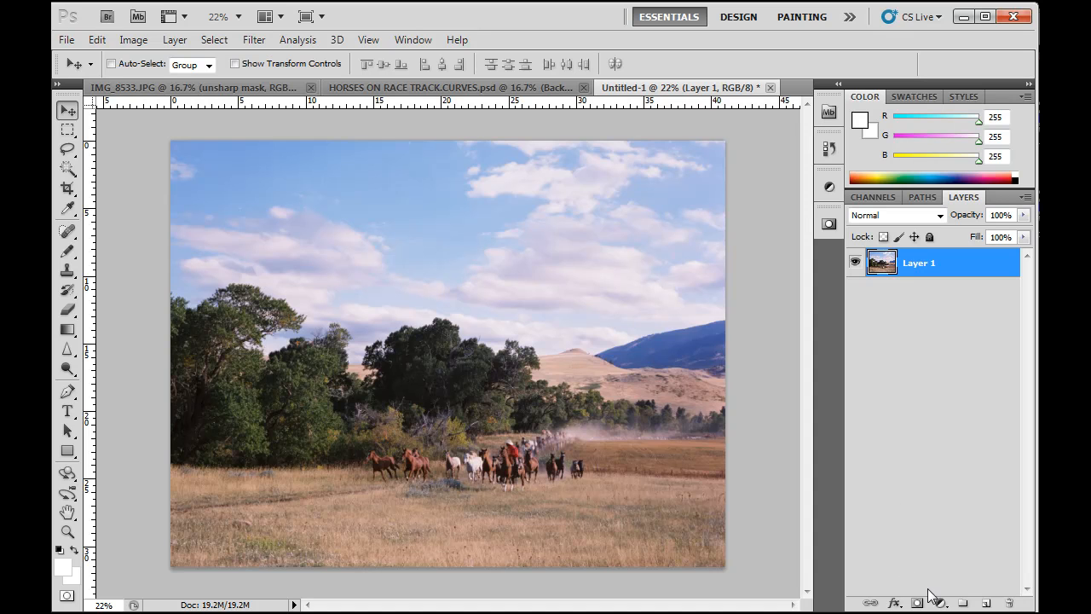
- Add a Curves adjustment layer, raising highlights and pulling shadows down into an S-curve
{"action": "left_click", "coordinate": [917, 603]}
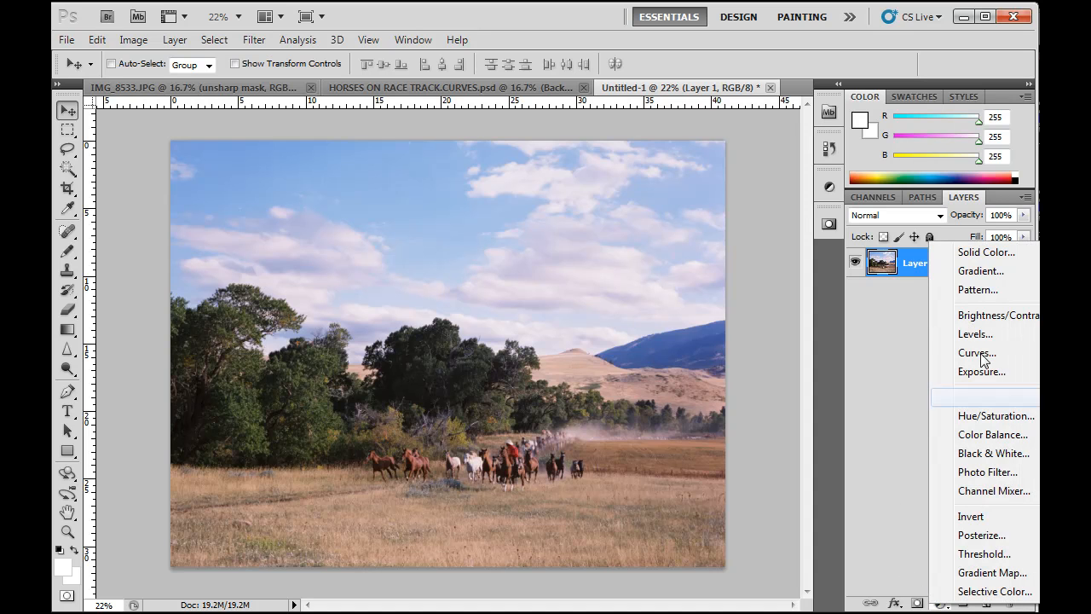
{"action": "left_click", "coordinate": [975, 353]}
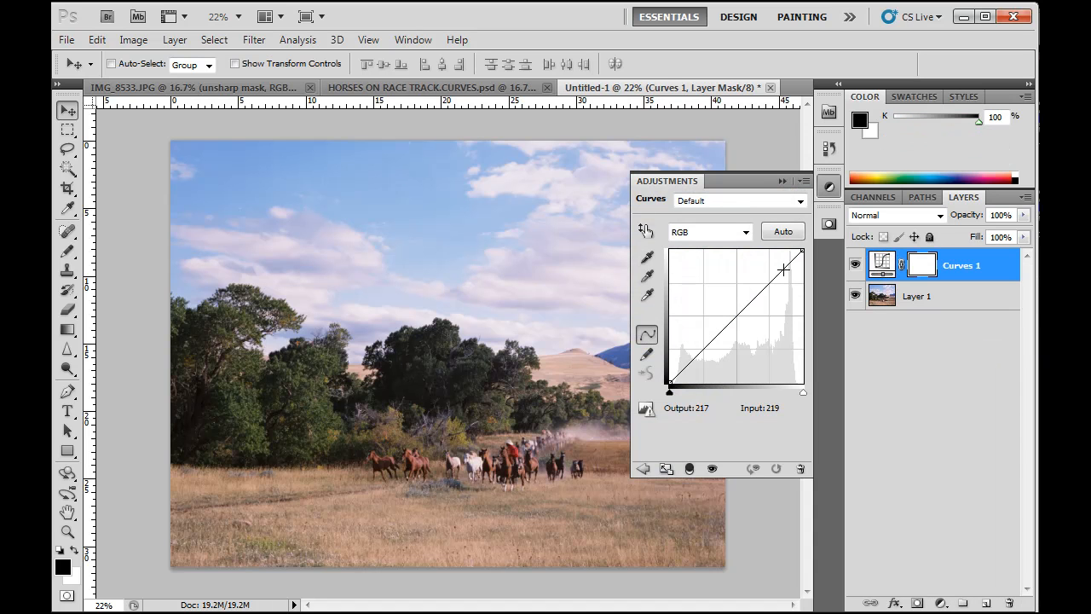
{"action": "left_click_drag", "start_coordinate": [784, 270], "coordinate": [778, 270]}
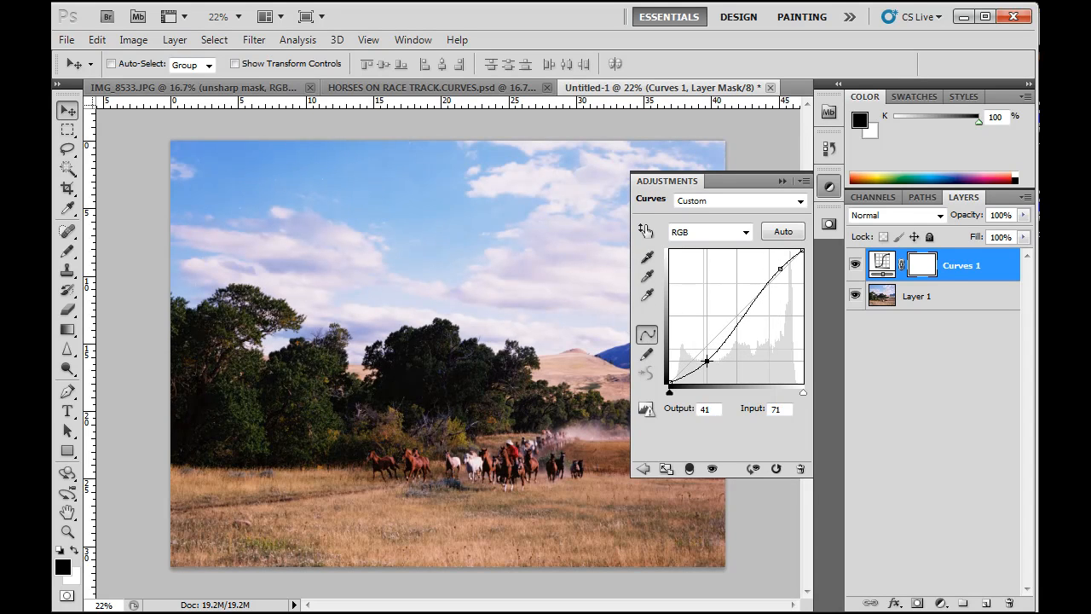
{"action": "left_click_drag", "start_coordinate": [707, 361], "coordinate": [703, 362]}
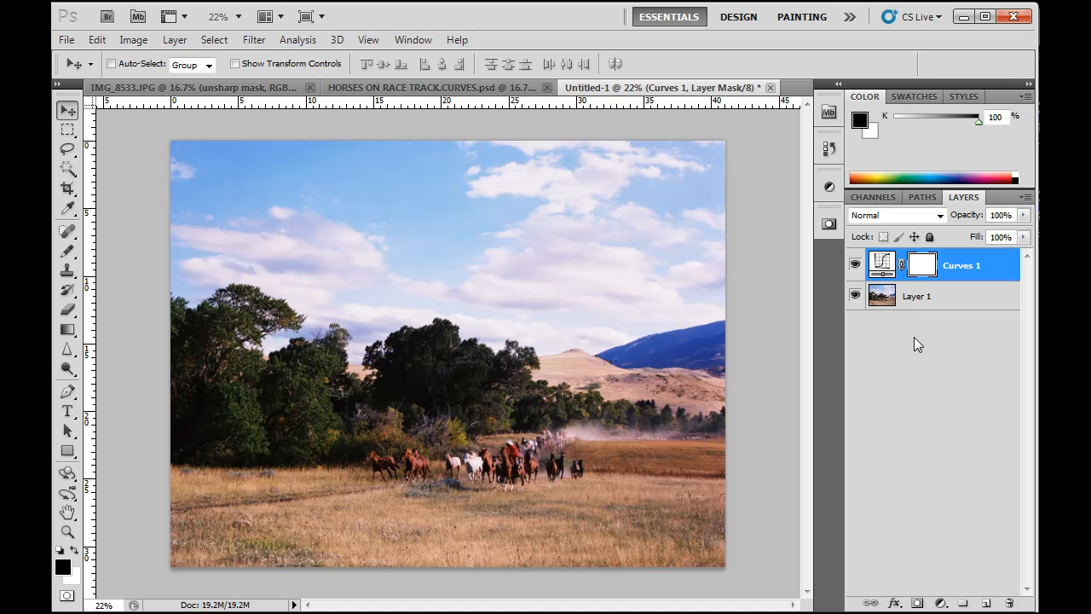
{"action": "mouse_move", "coordinate": [960, 305]}
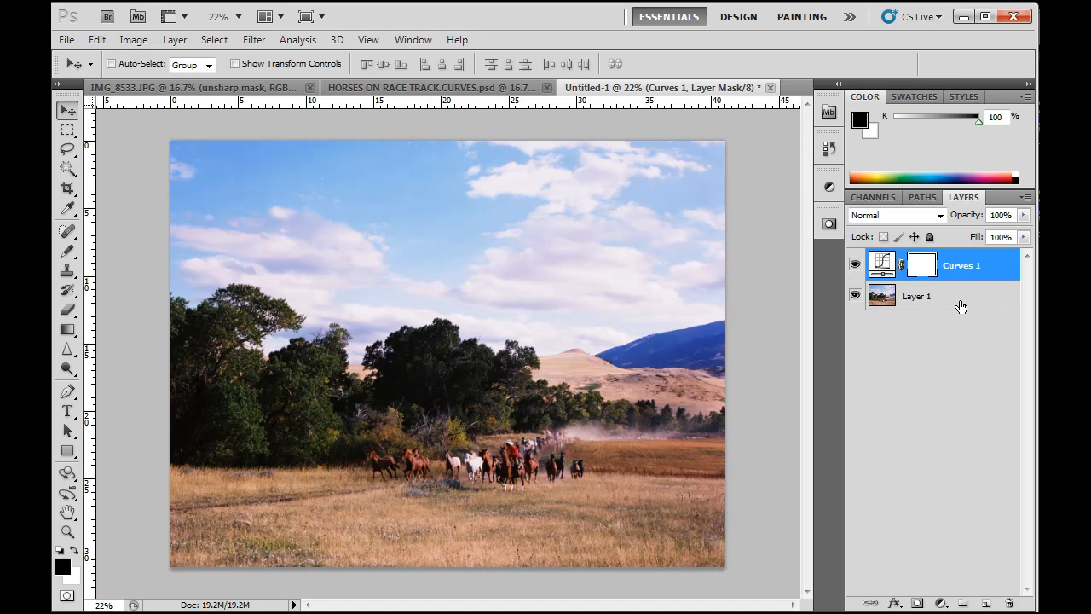
- Select Layer 1 and add a Levels adjustment layer directly above it
{"action": "left_click", "coordinate": [916, 295]}
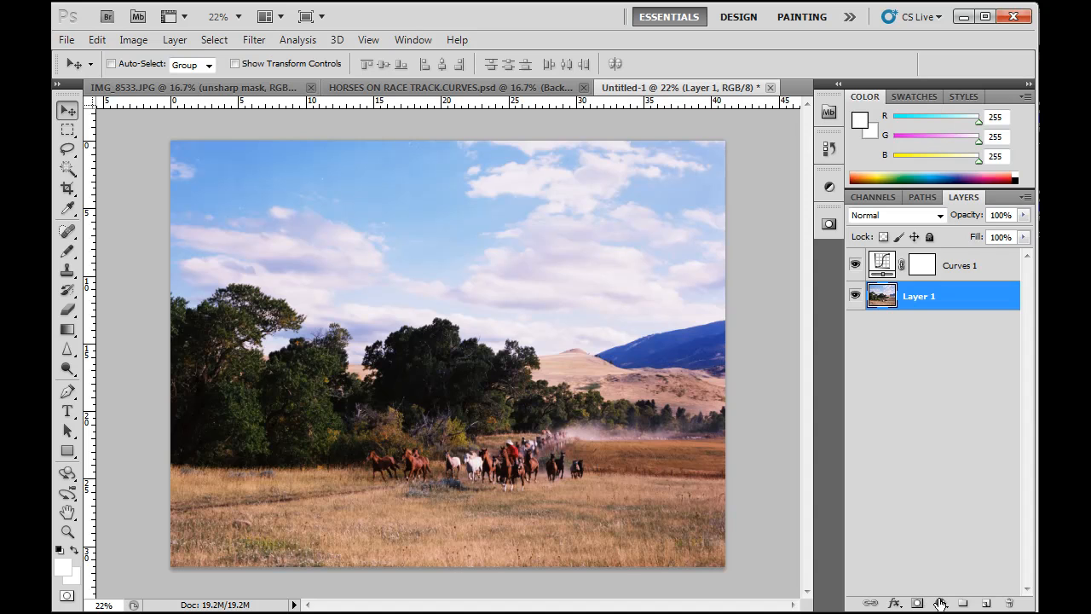
{"action": "left_click", "coordinate": [938, 602]}
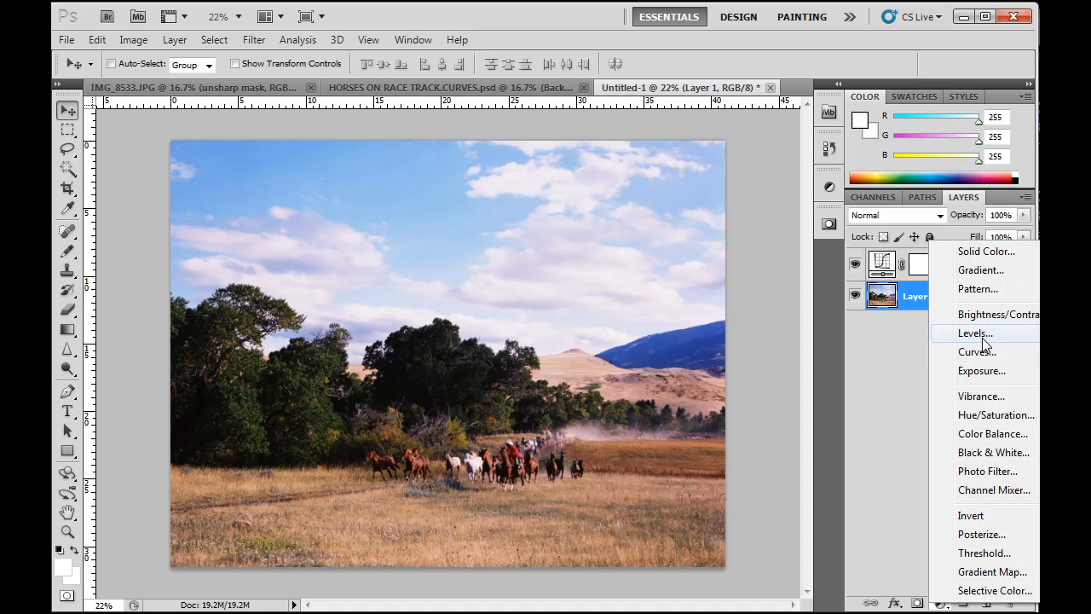
{"action": "left_click", "coordinate": [974, 332]}
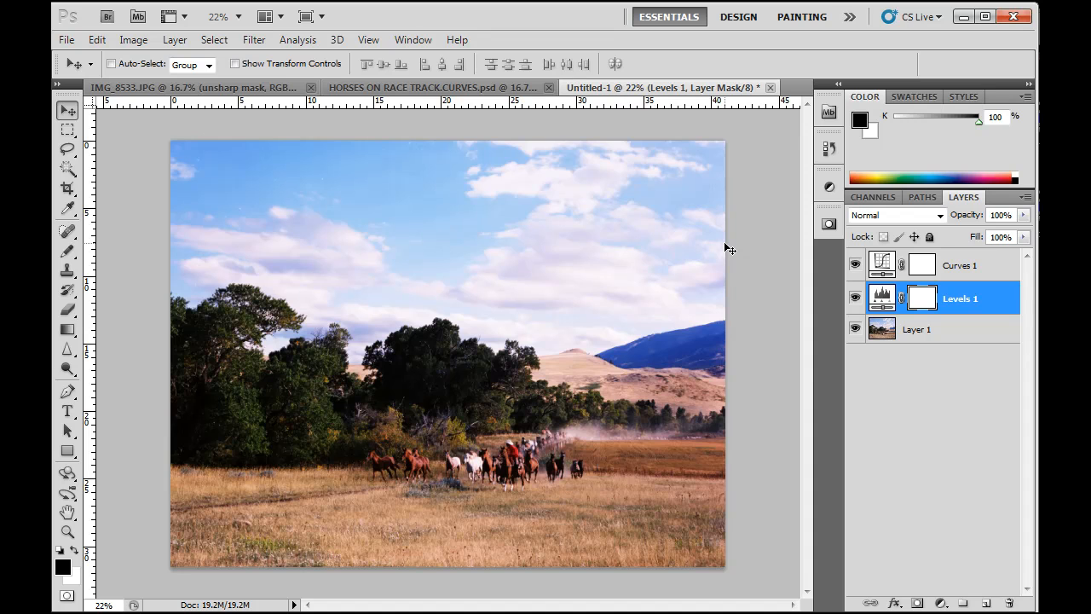
{"action": "mouse_move", "coordinate": [874, 264]}
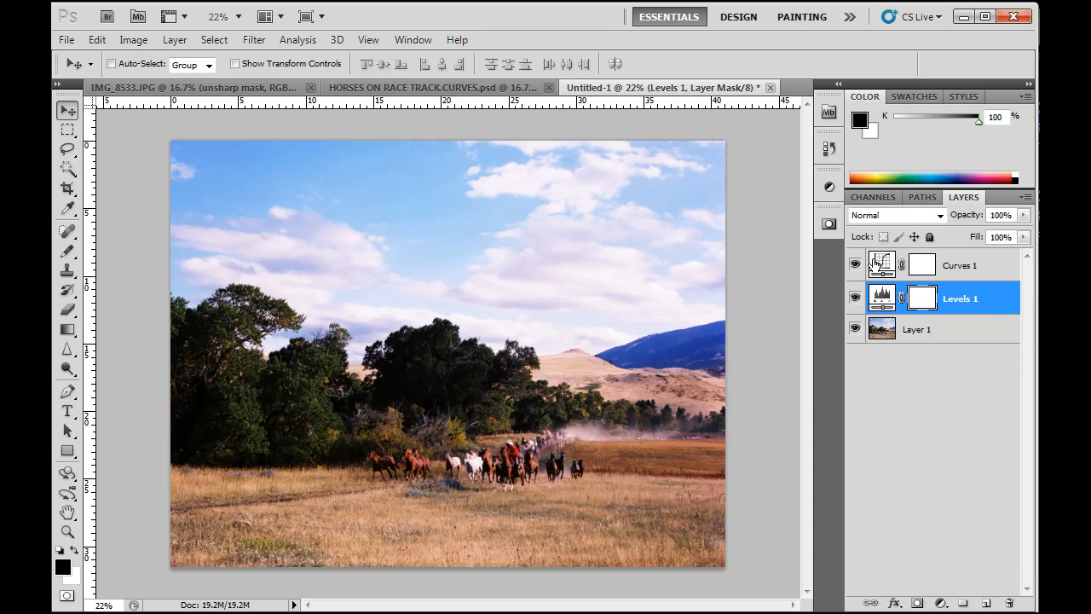
{"action": "mouse_move", "coordinate": [812, 345]}
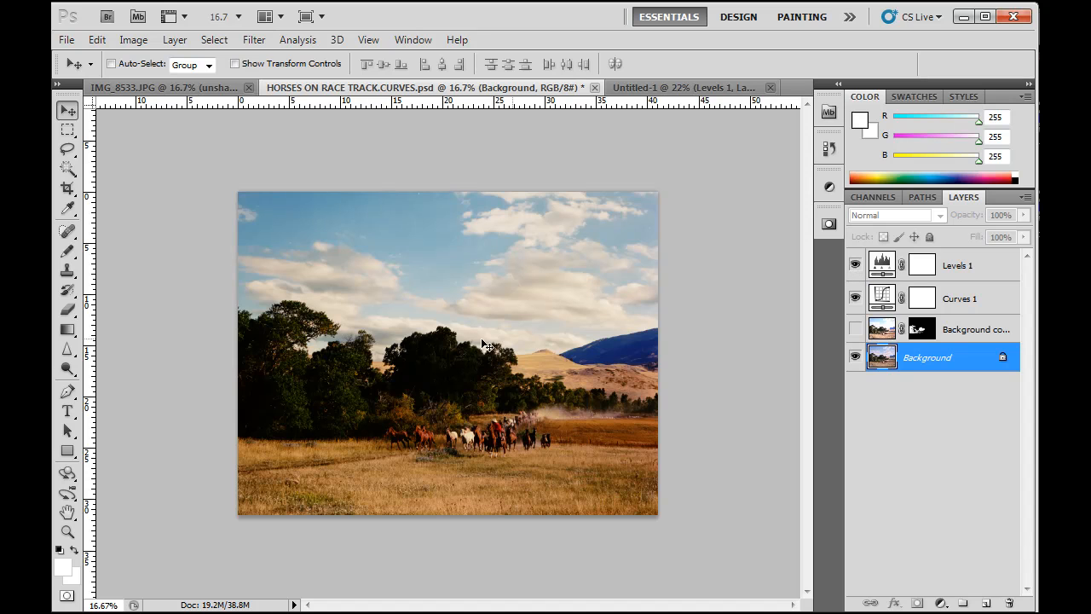
{"action": "mouse_move", "coordinate": [473, 404]}
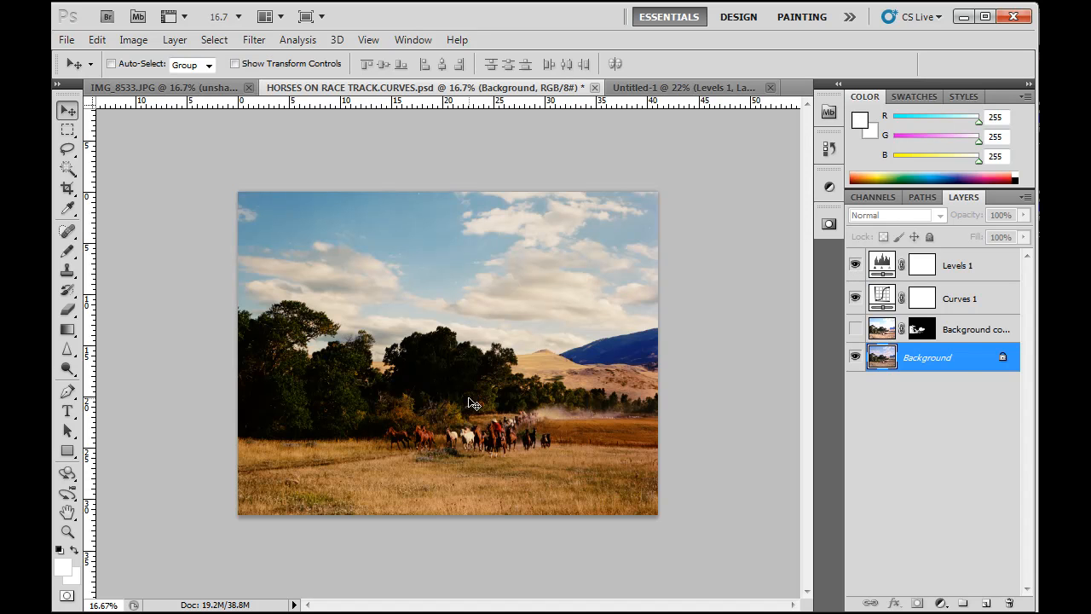
{"action": "mouse_move", "coordinate": [259, 395]}
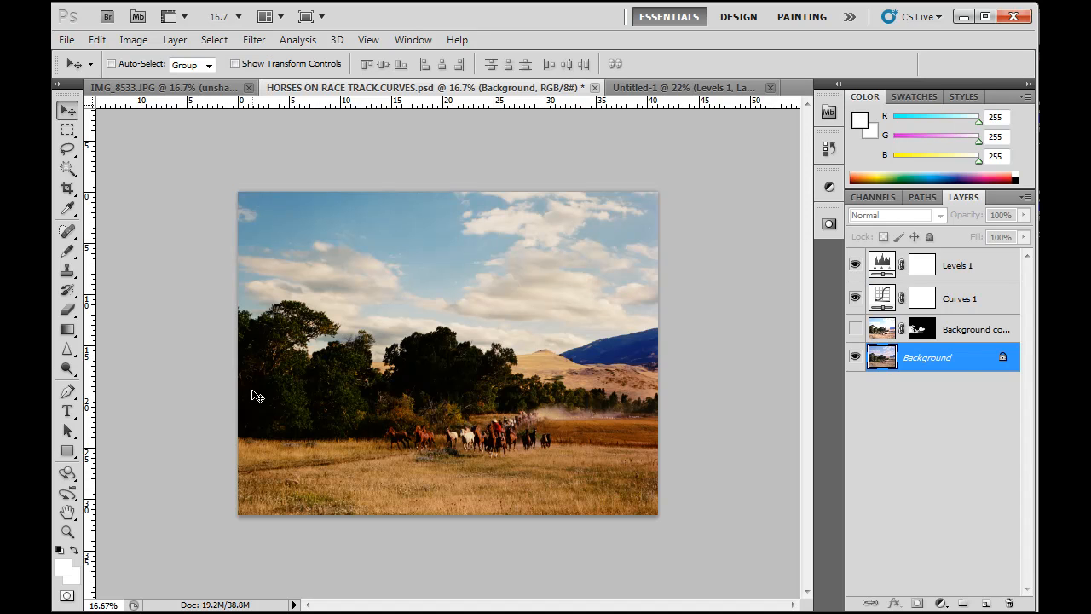
{"action": "mouse_move", "coordinate": [407, 383]}
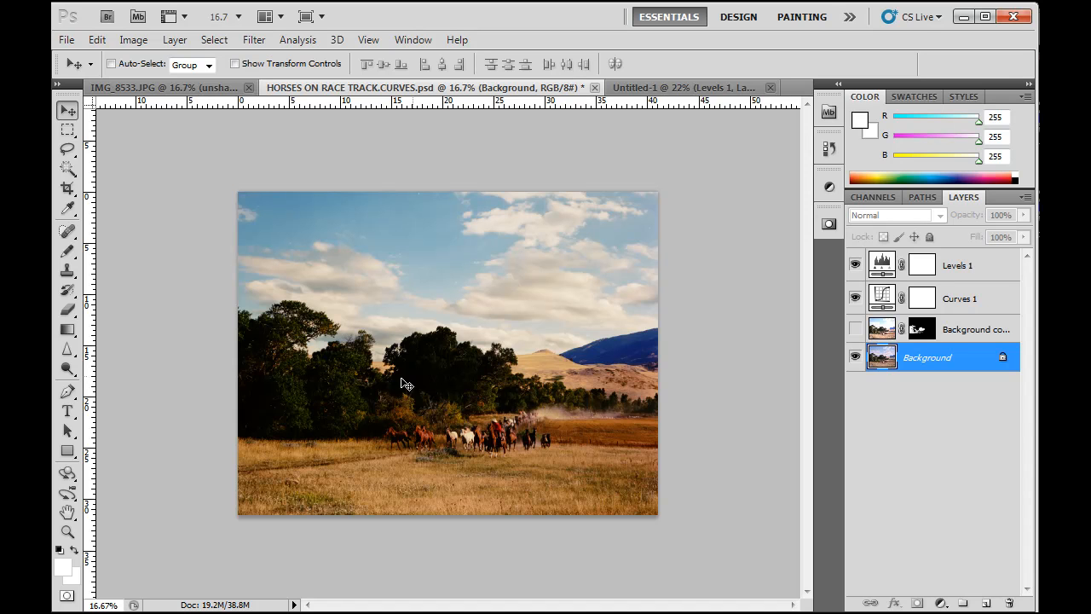
{"action": "mouse_move", "coordinate": [676, 91]}
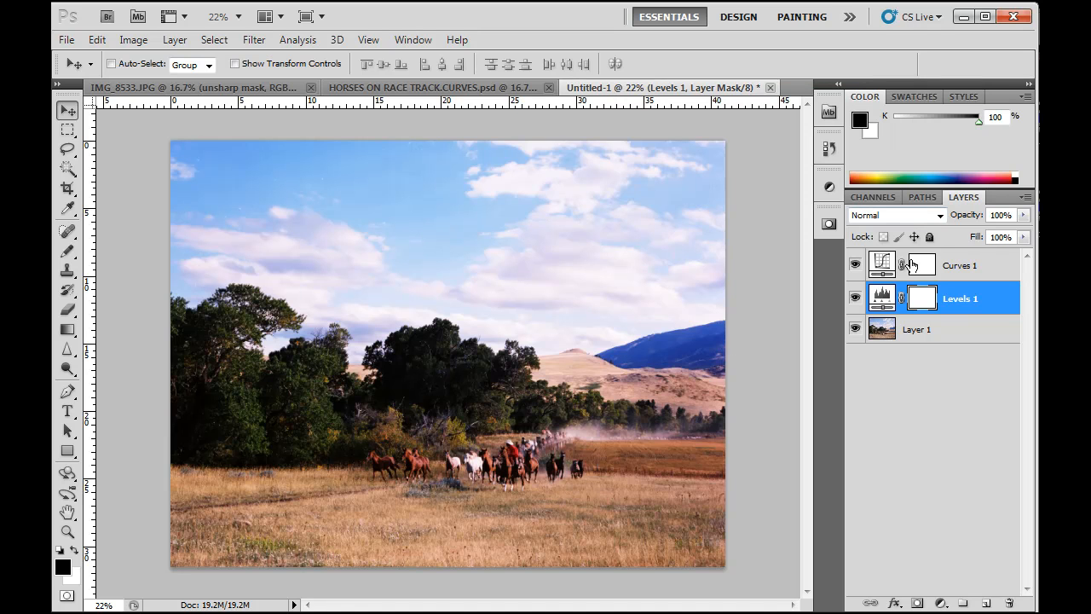
- Deepen the shadow point on Curves 1, then toggle the adjustments off and on to compare
{"action": "left_click", "coordinate": [961, 264]}
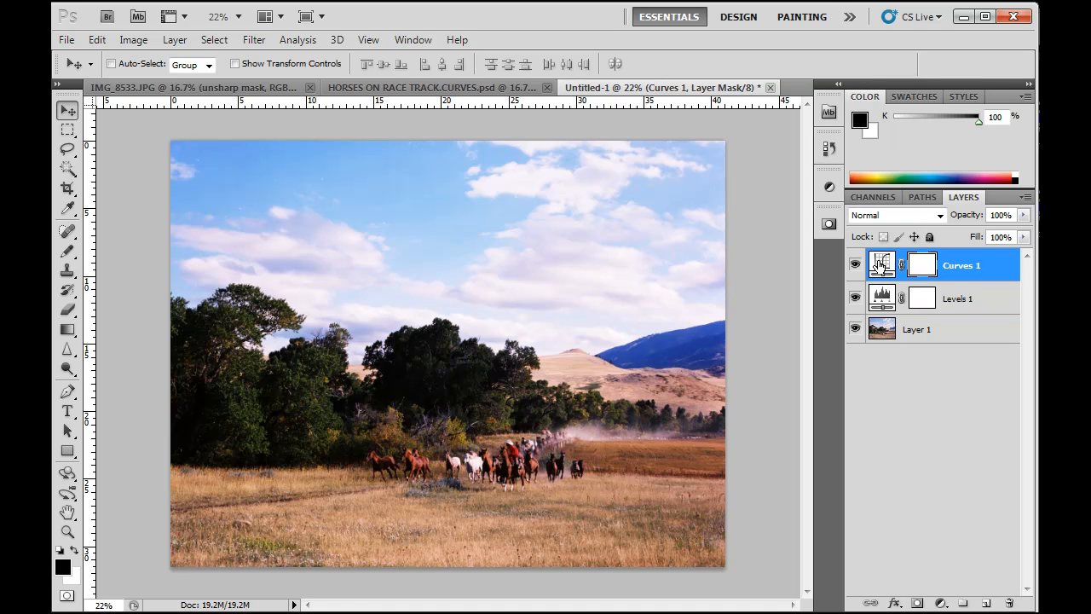
{"action": "left_click", "coordinate": [881, 265]}
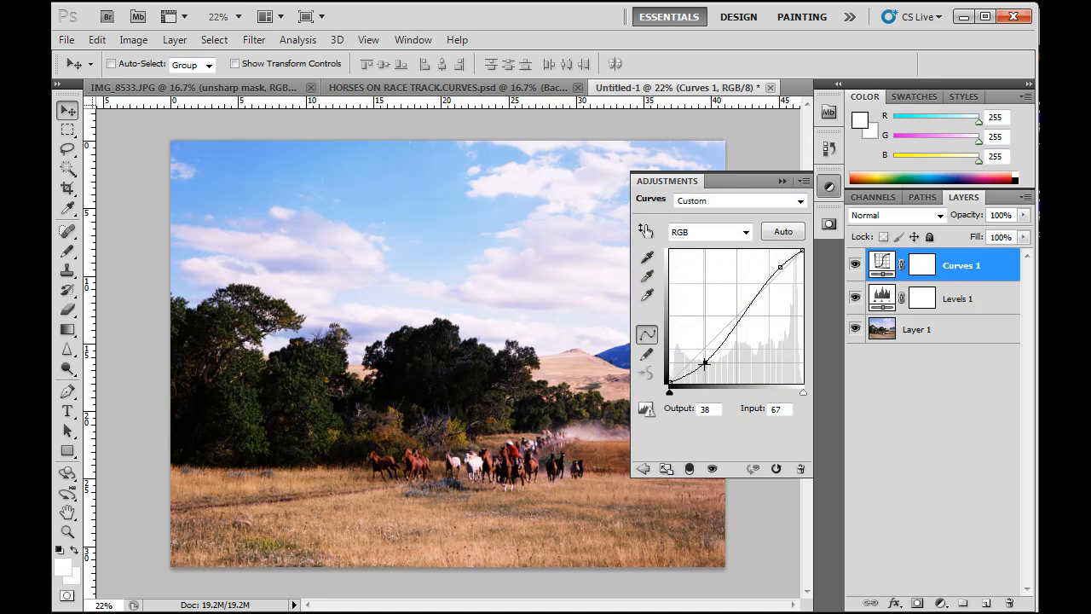
{"action": "left_click_drag", "start_coordinate": [706, 362], "coordinate": [712, 360]}
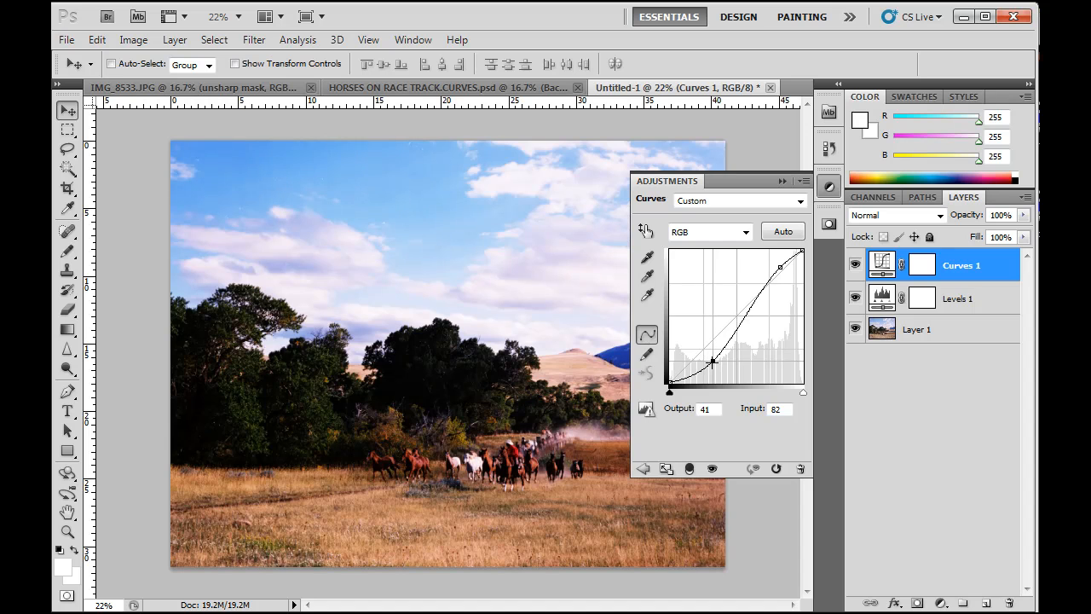
{"action": "left_click_drag", "start_coordinate": [711, 360], "coordinate": [714, 358]}
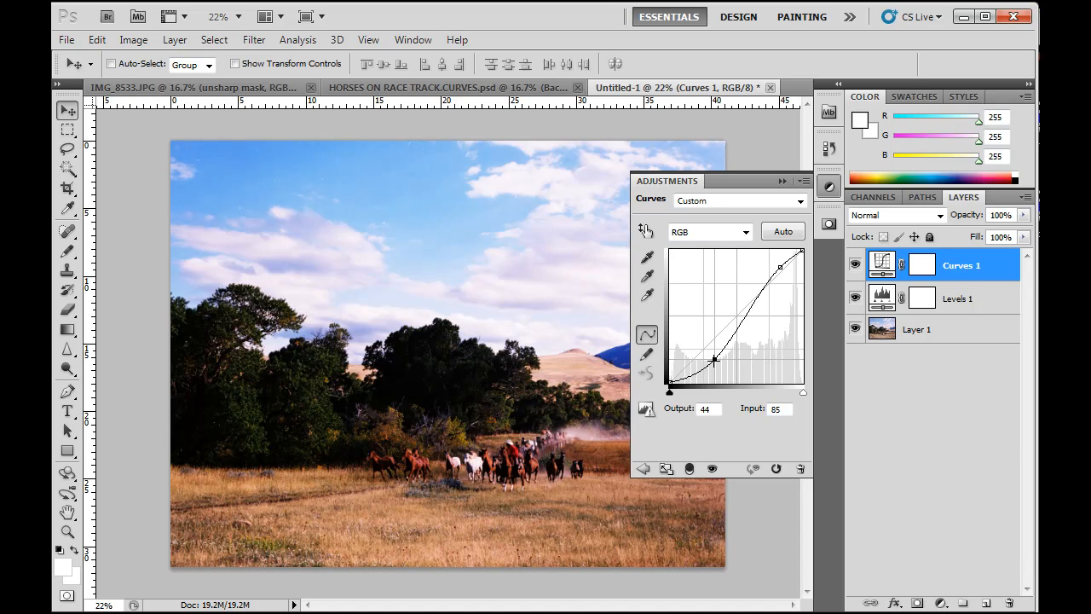
{"action": "left_click_drag", "start_coordinate": [714, 359], "coordinate": [714, 357]}
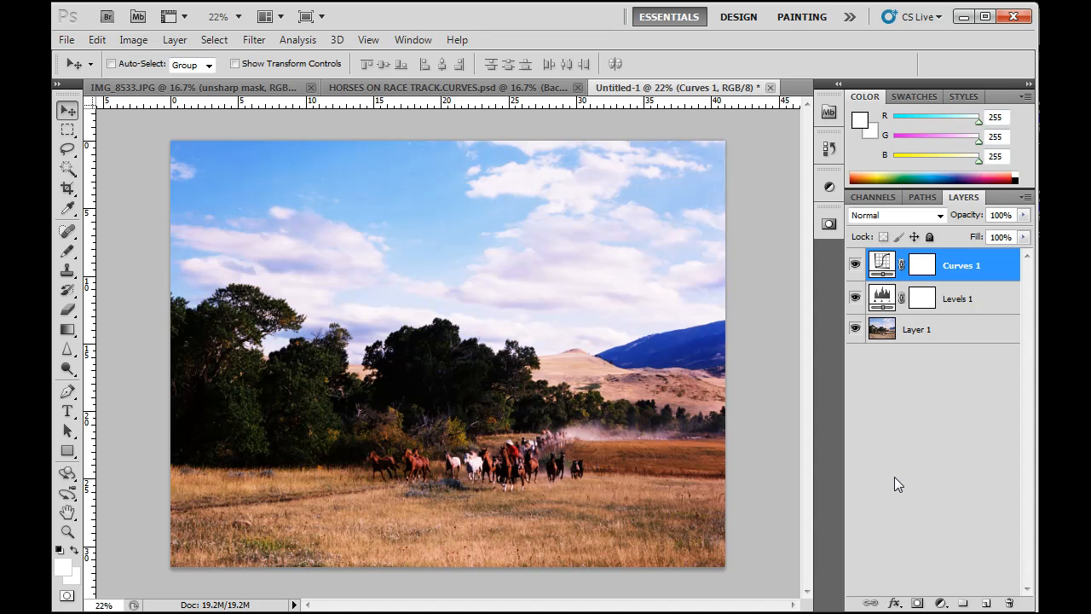
{"action": "mouse_move", "coordinate": [954, 379]}
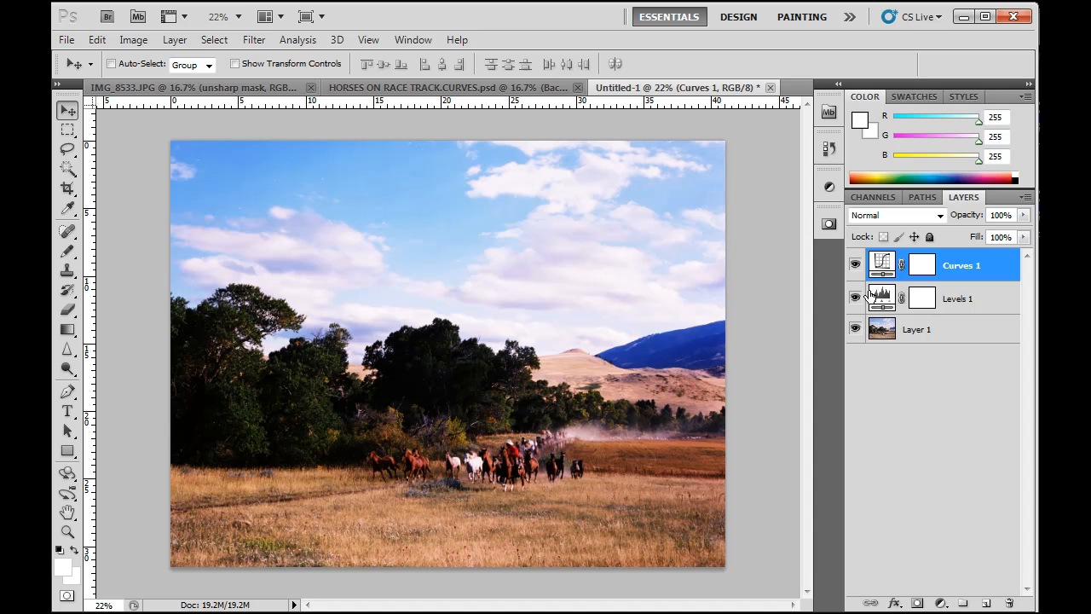
{"action": "left_click", "coordinate": [855, 264]}
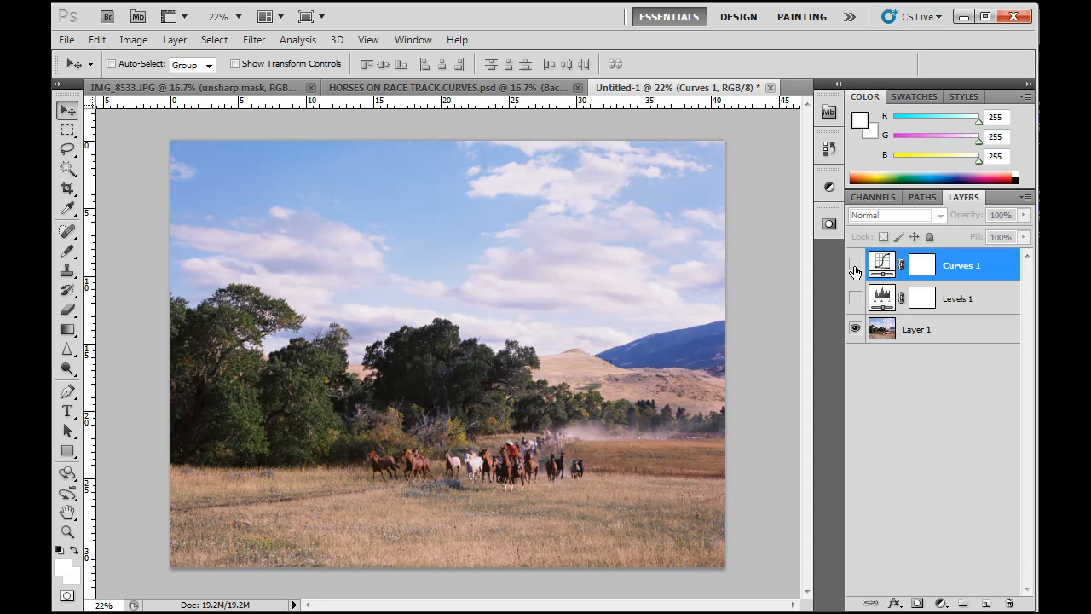
{"action": "left_click", "coordinate": [855, 265]}
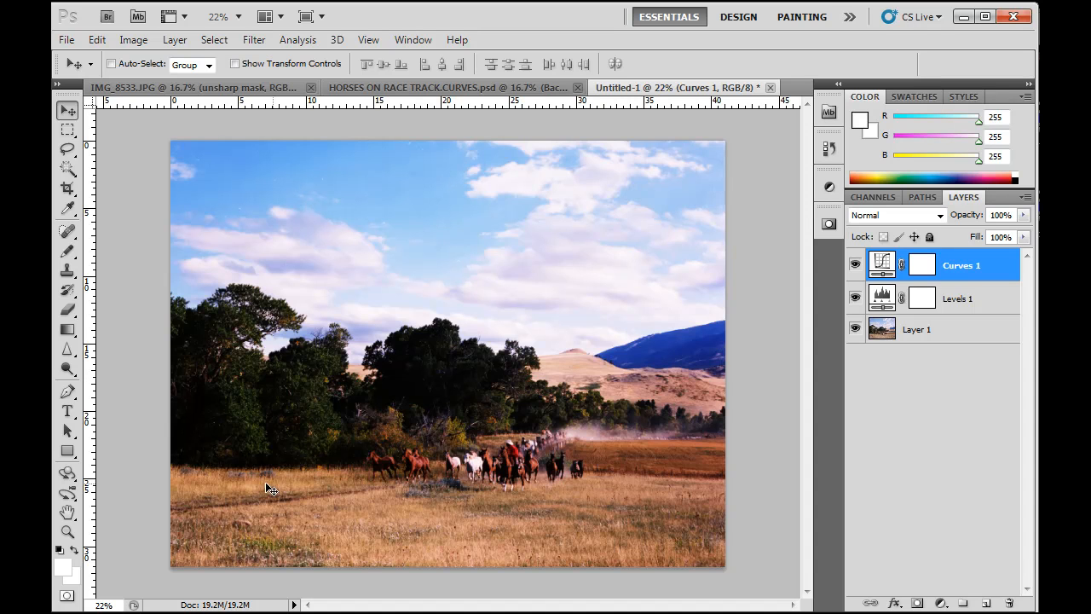
{"action": "mouse_move", "coordinate": [637, 405]}
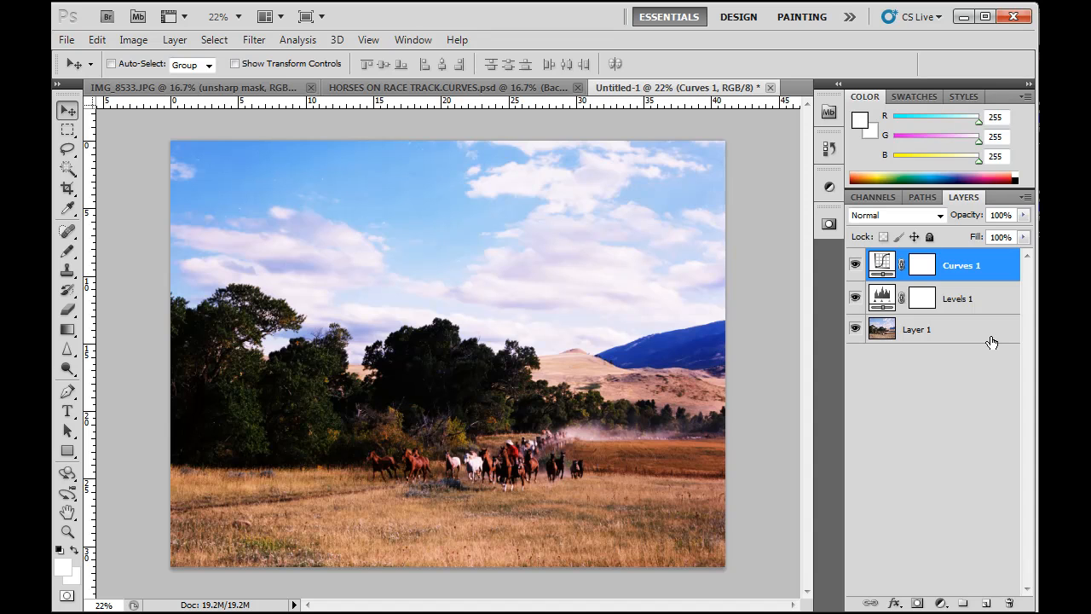
{"action": "mouse_move", "coordinate": [983, 341]}
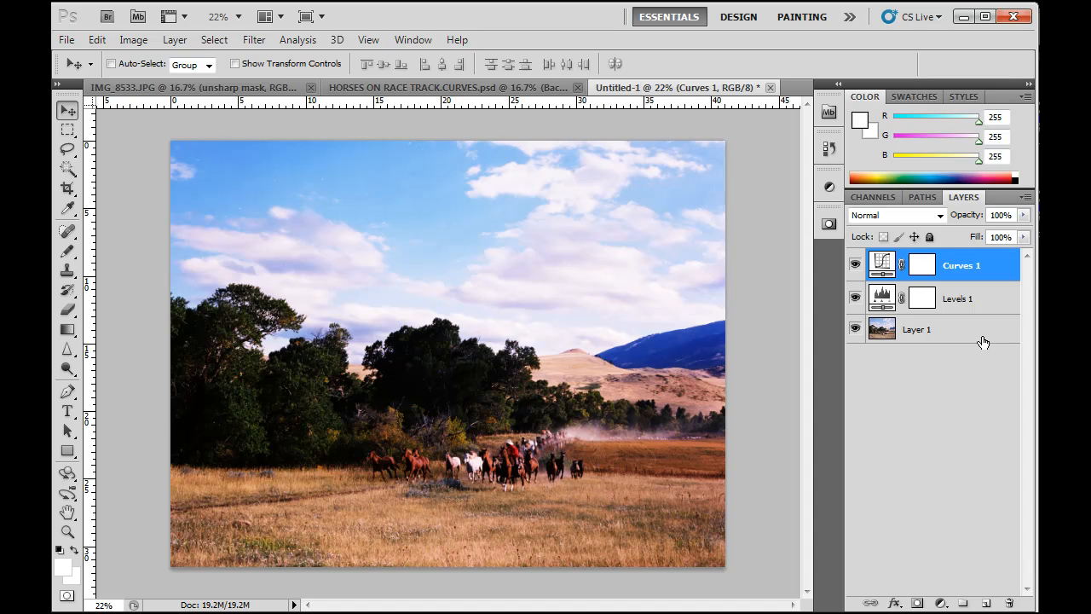
{"action": "mouse_move", "coordinate": [942, 343]}
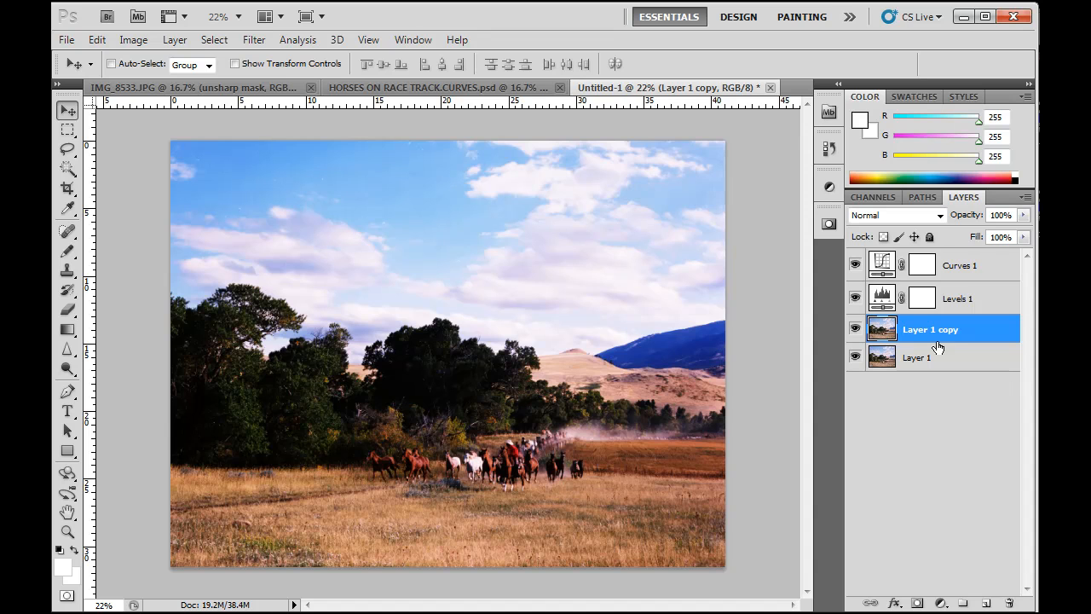
{"action": "mouse_move", "coordinate": [980, 368]}
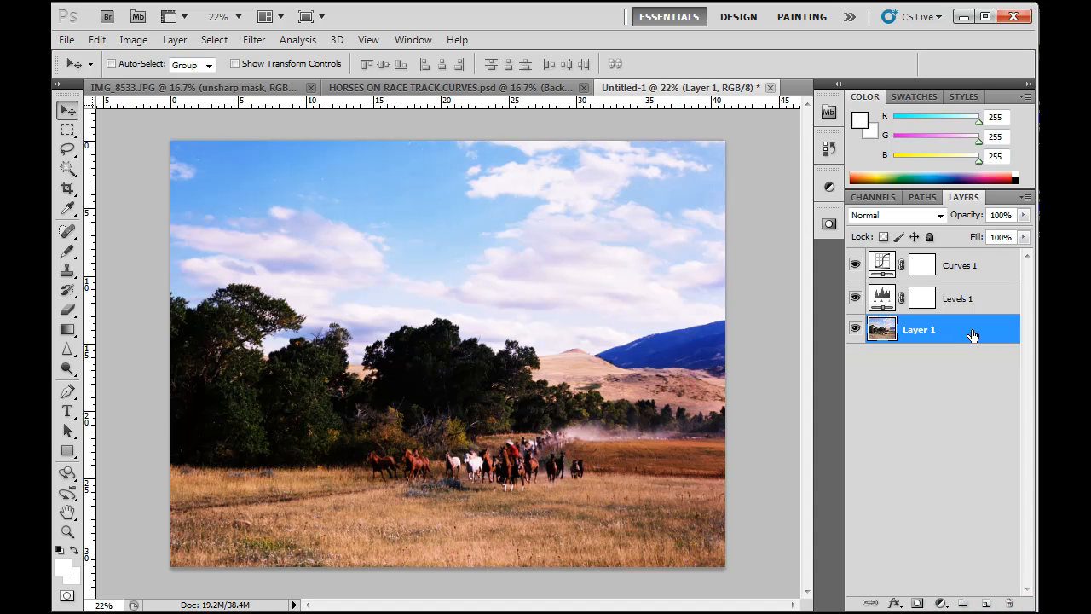
- Duplicate Layer 1 with Ctrl+J to create Layer 1 copy
{"action": "key", "text": "ctrl+j"}
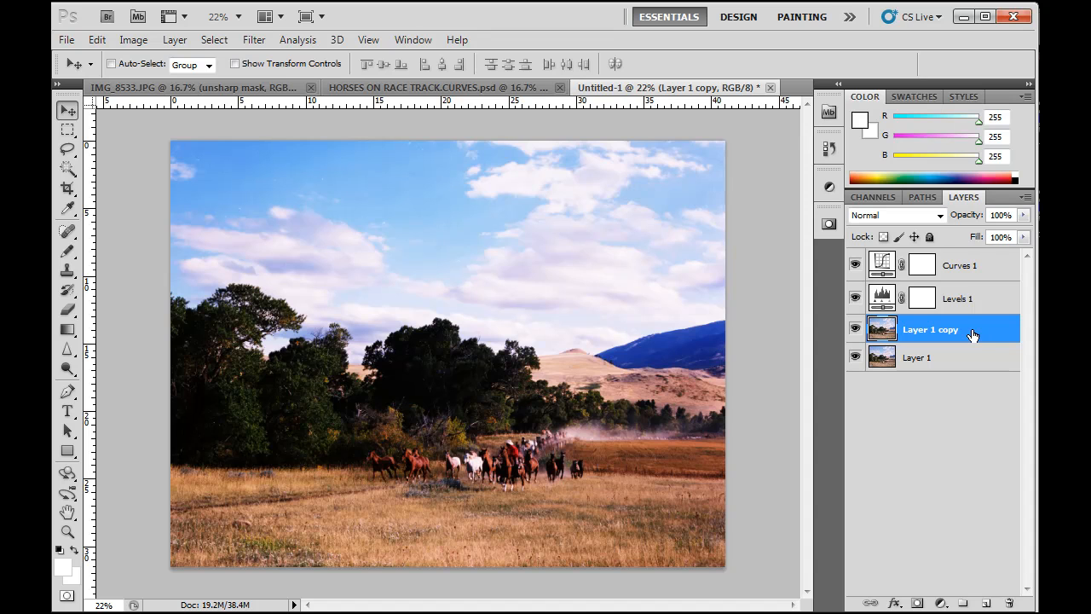
{"action": "mouse_move", "coordinate": [980, 339]}
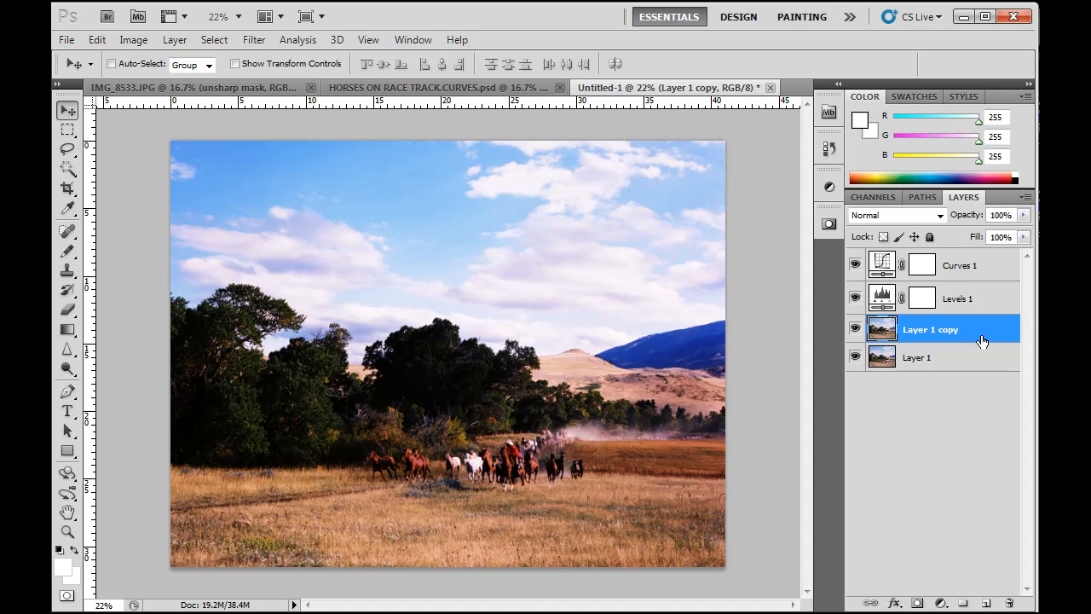
{"action": "mouse_move", "coordinate": [806, 296]}
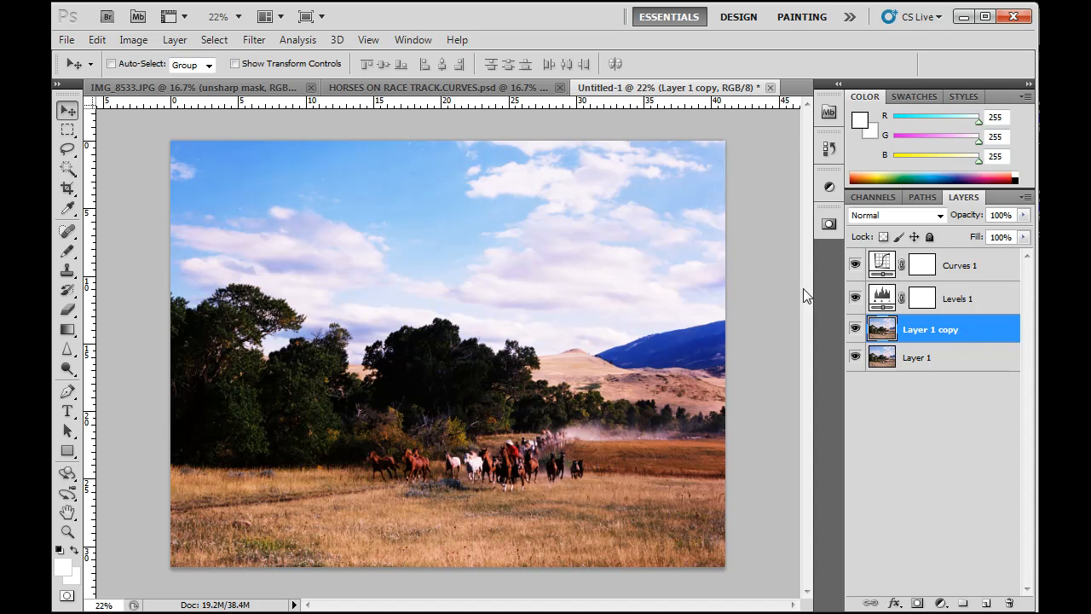
{"action": "mouse_move", "coordinate": [976, 331]}
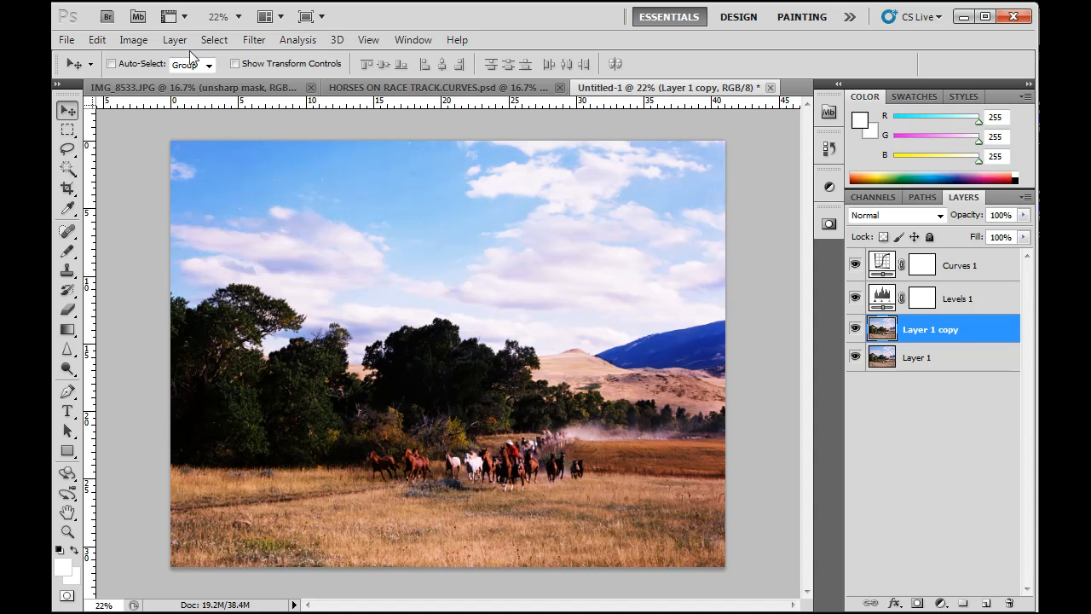
- Brighten Layer 1 copy with Levels, white input at 216 and midtones at 1.22
{"action": "left_click", "coordinate": [133, 39]}
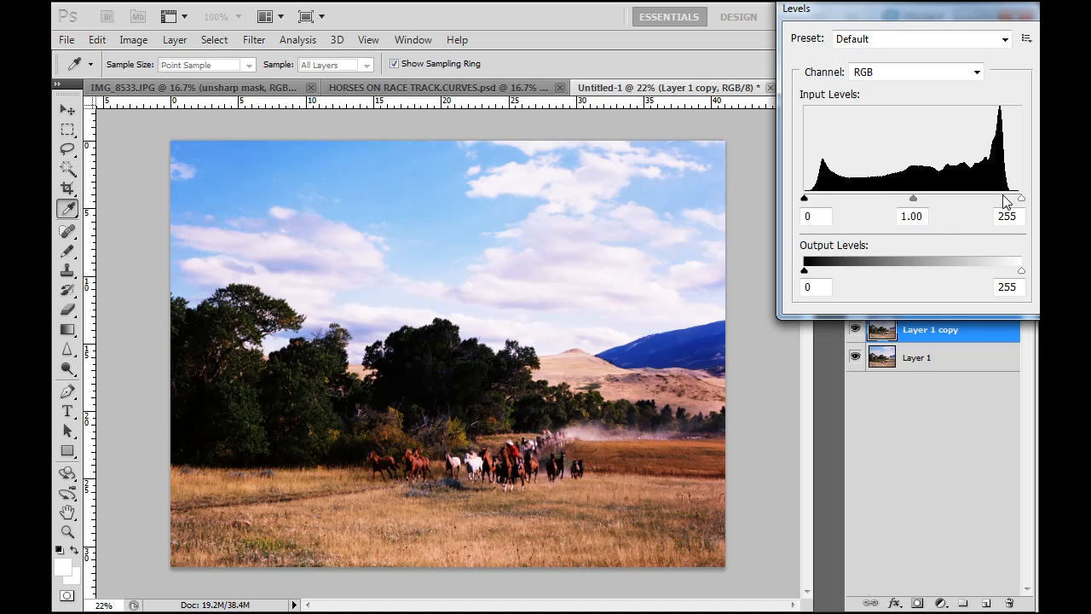
{"action": "left_click_drag", "start_coordinate": [1020, 198], "coordinate": [1005, 198]}
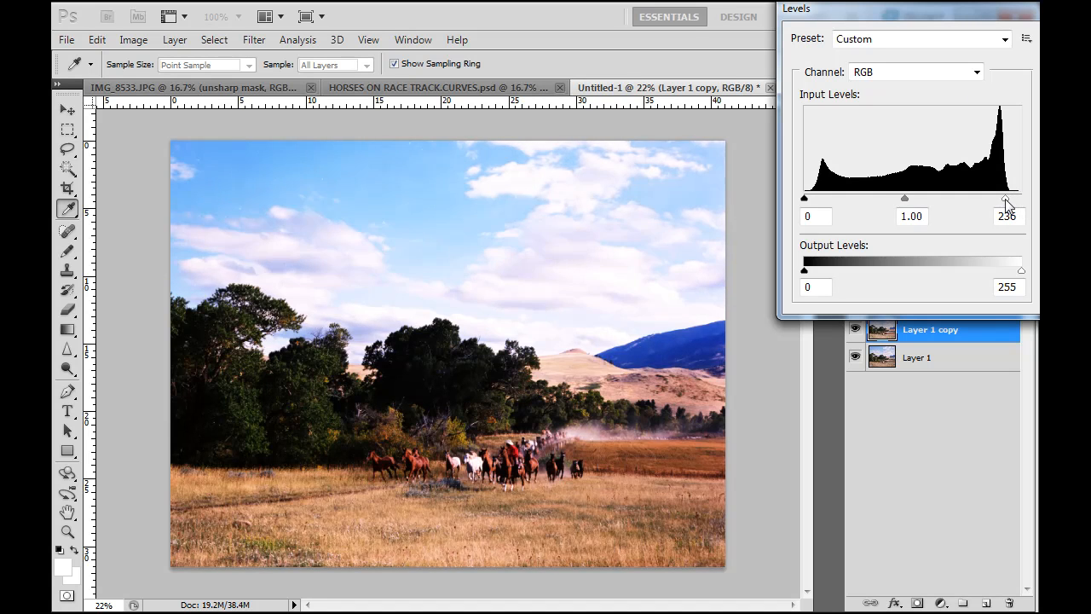
{"action": "left_click_drag", "start_coordinate": [1005, 203], "coordinate": [989, 203]}
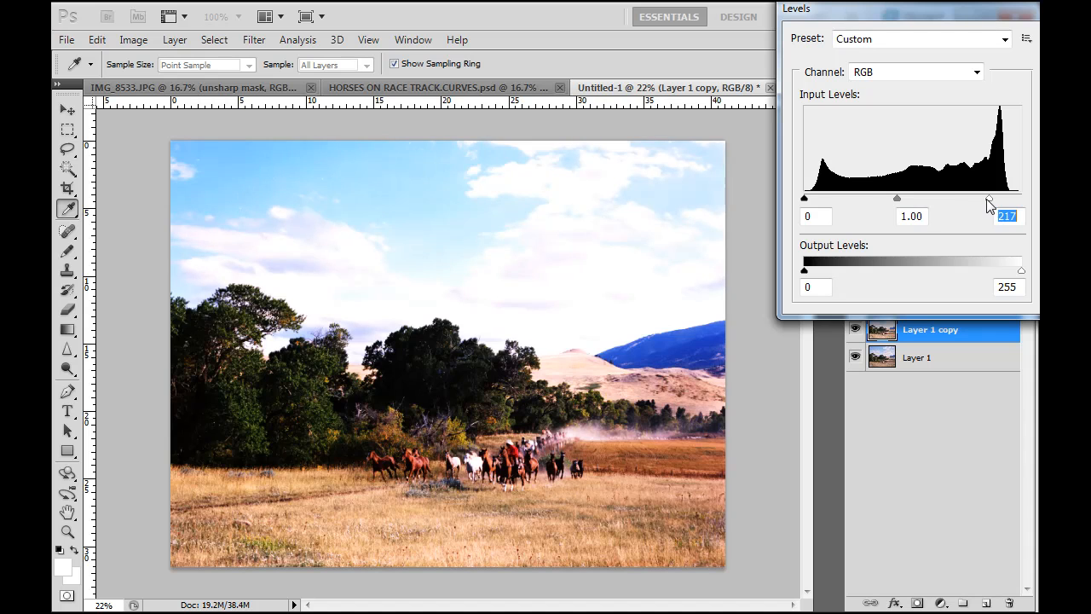
{"action": "left_click_drag", "start_coordinate": [897, 198], "coordinate": [889, 198]}
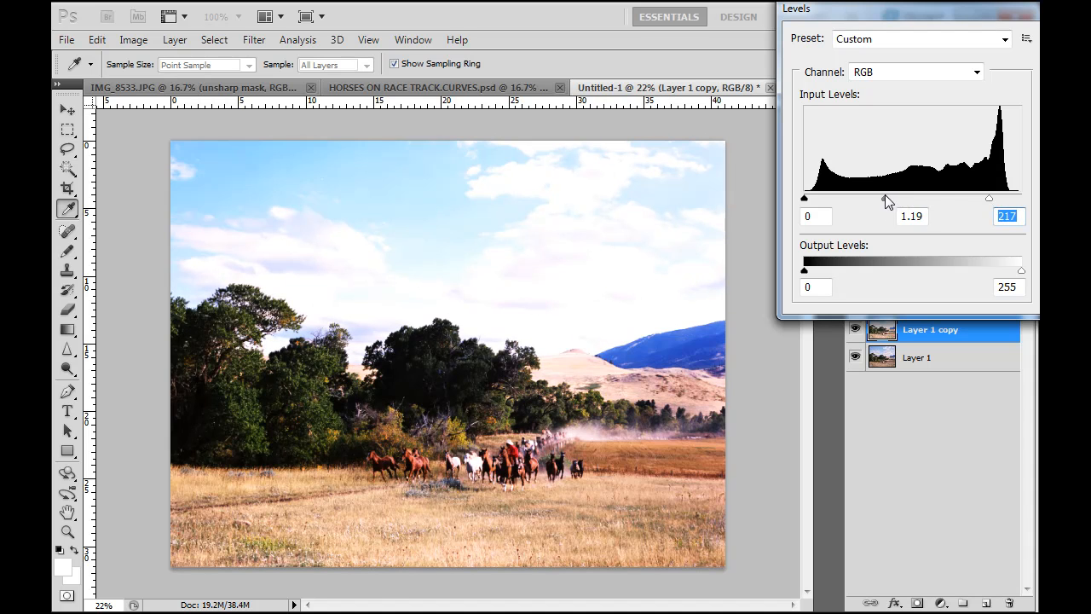
{"action": "left_click_drag", "start_coordinate": [882, 198], "coordinate": [886, 198]}
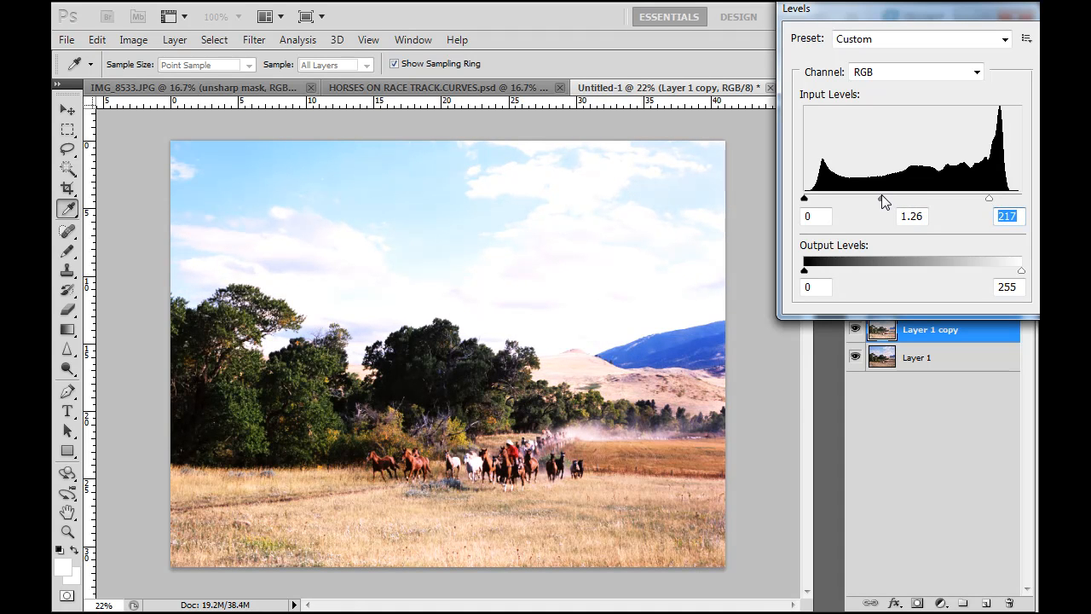
{"action": "left_click_drag", "start_coordinate": [885, 197], "coordinate": [882, 198]}
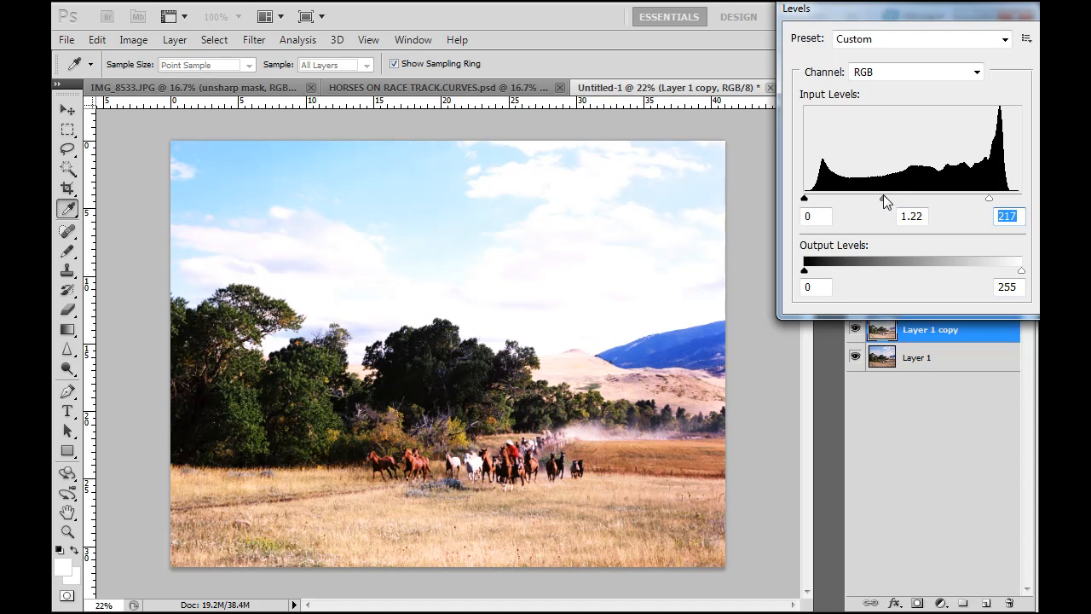
{"action": "left_click", "coordinate": [911, 215]}
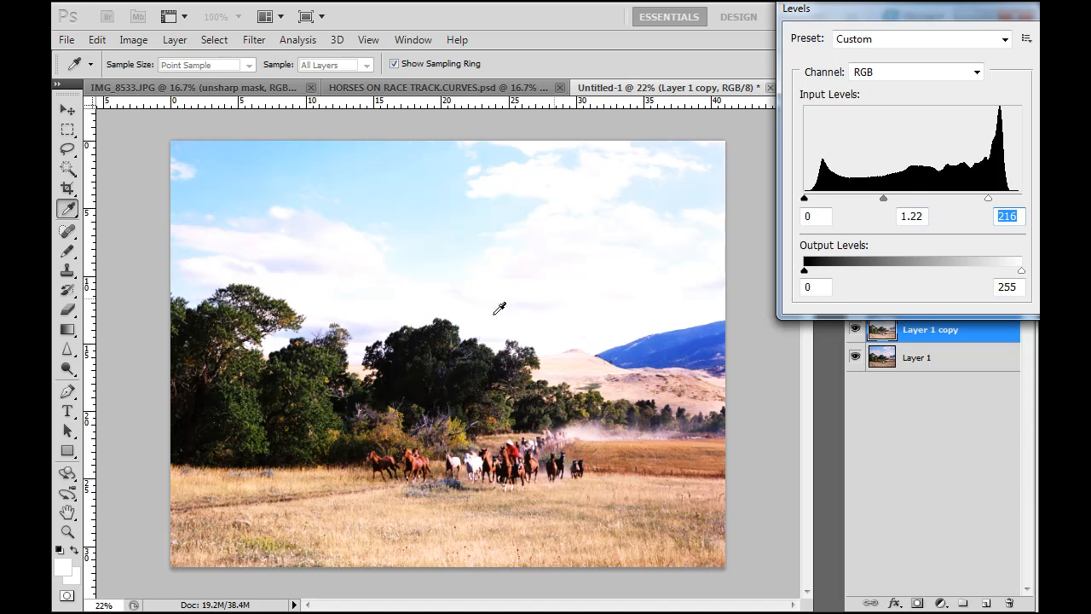
{"action": "mouse_move", "coordinate": [614, 262]}
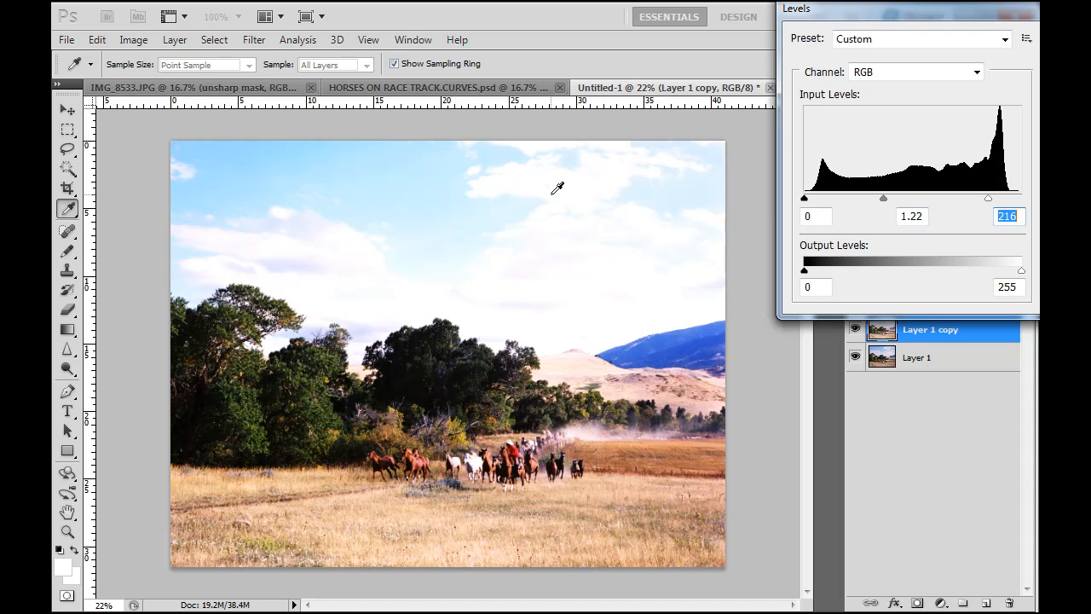
{"action": "mouse_move", "coordinate": [313, 397]}
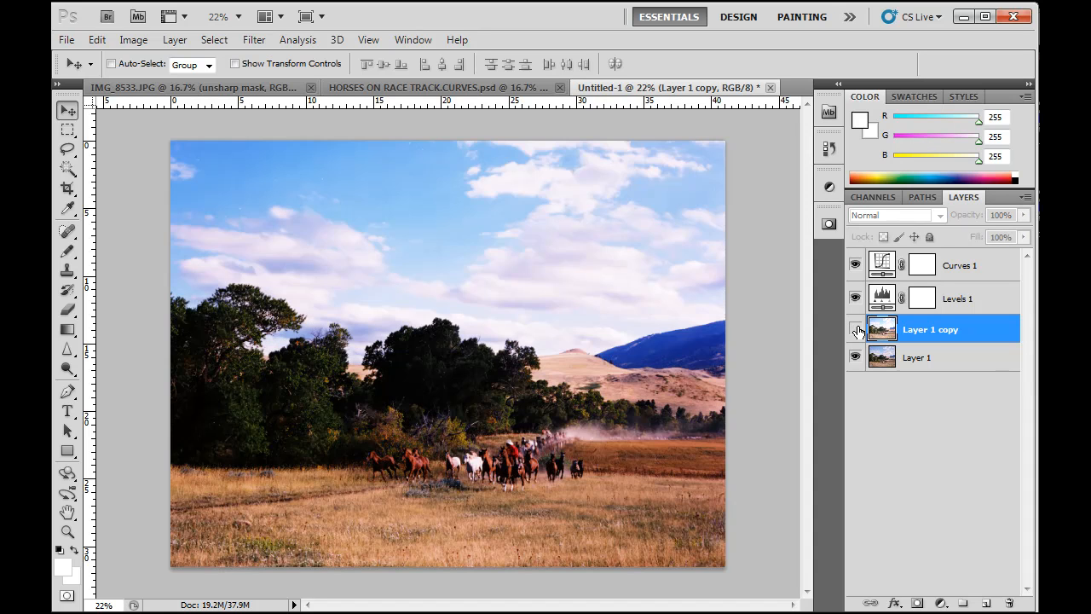
- Toggle Layer 1 copy's visibility to compare the brightened copy against the original
{"action": "left_click", "coordinate": [855, 329]}
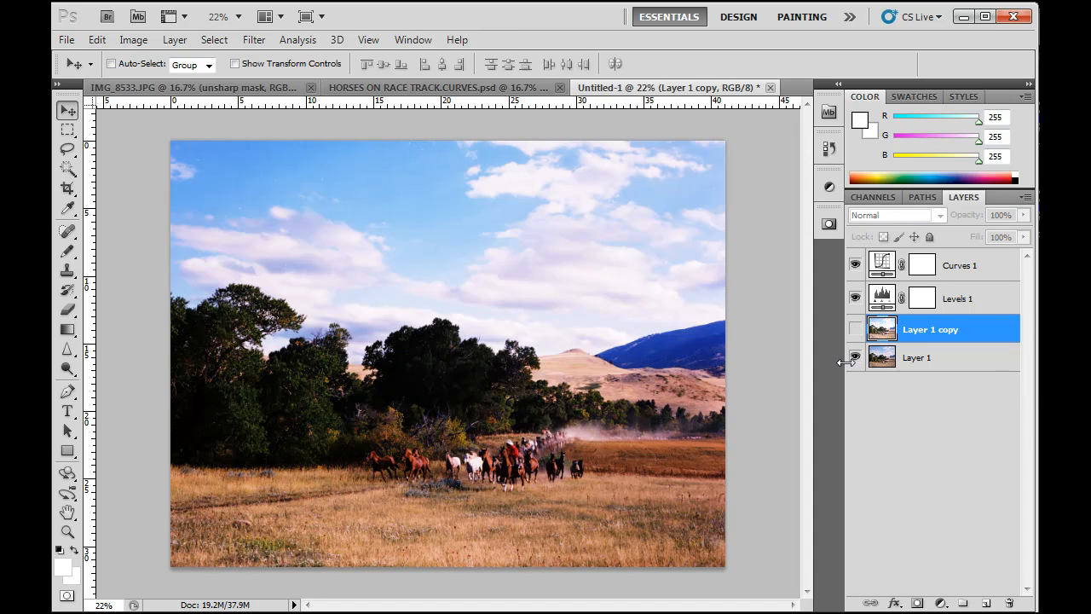
{"action": "left_click", "coordinate": [916, 357]}
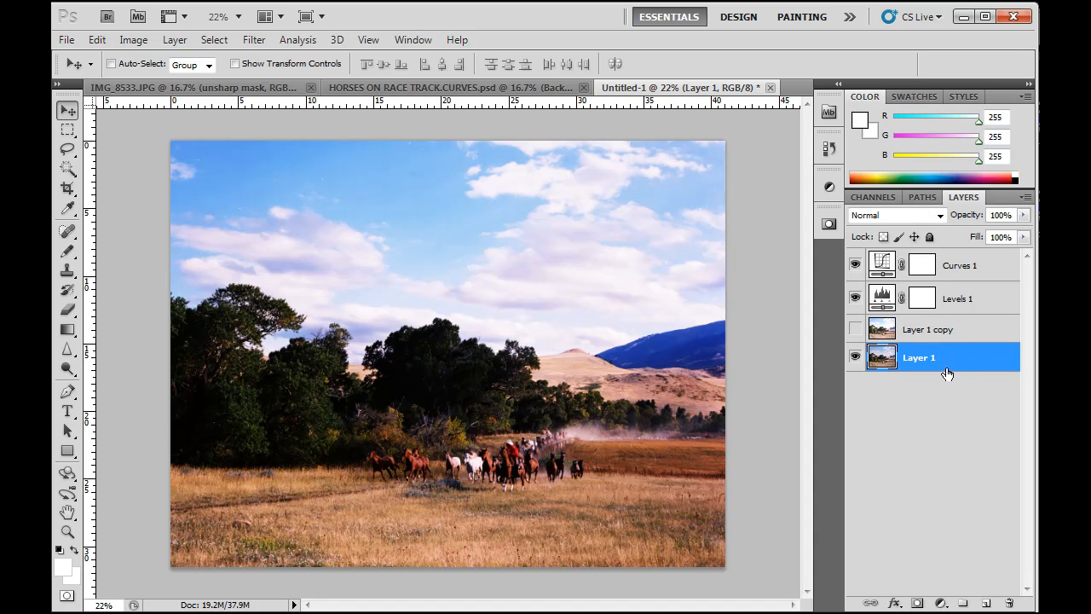
{"action": "left_click", "coordinate": [927, 329]}
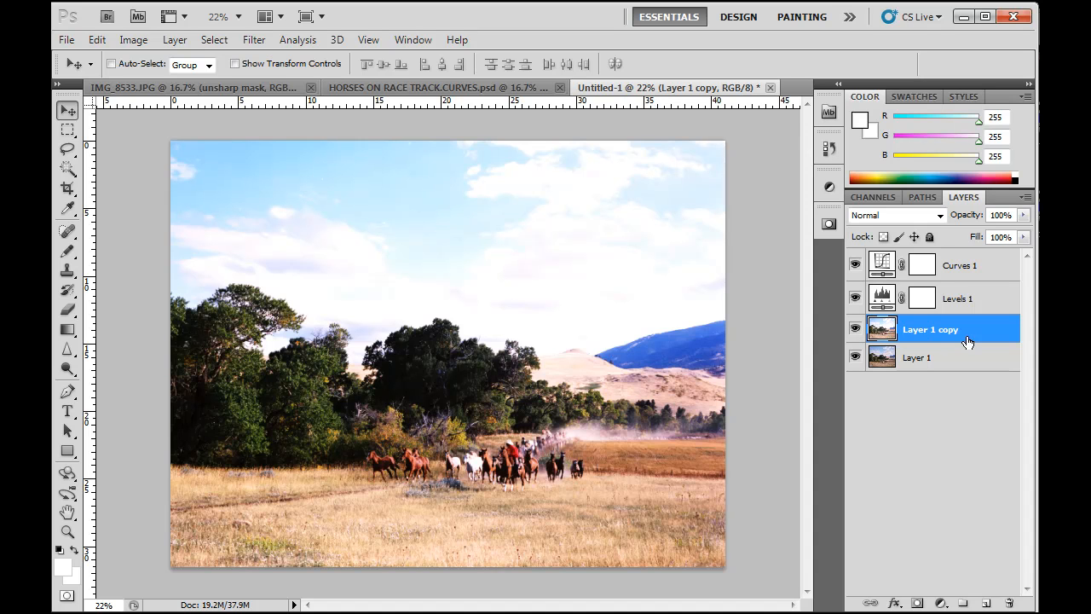
{"action": "mouse_move", "coordinate": [937, 340]}
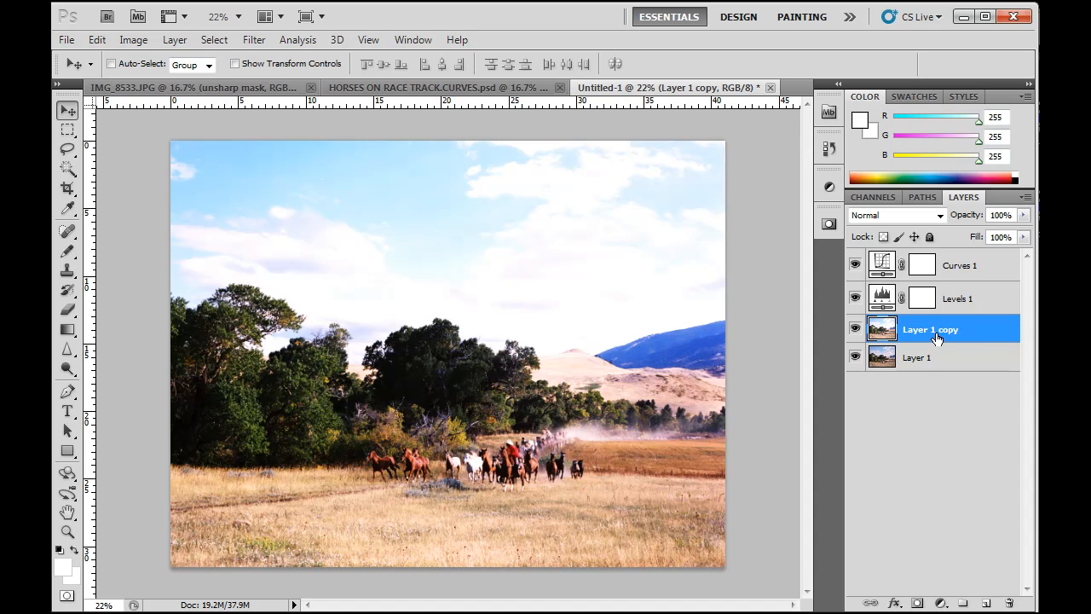
{"action": "mouse_move", "coordinate": [573, 414]}
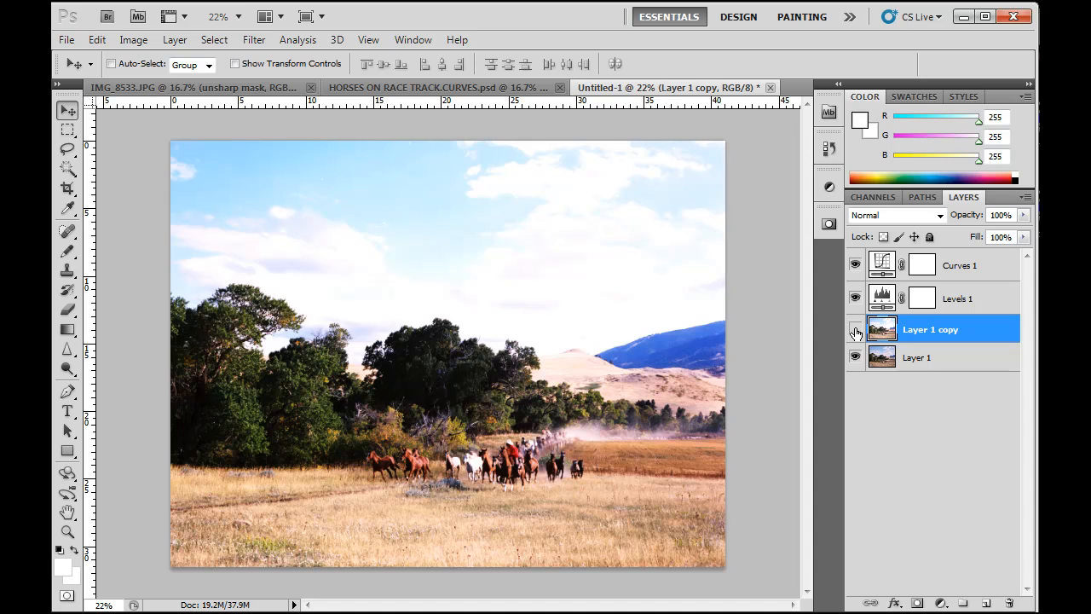
{"action": "left_click", "coordinate": [855, 329]}
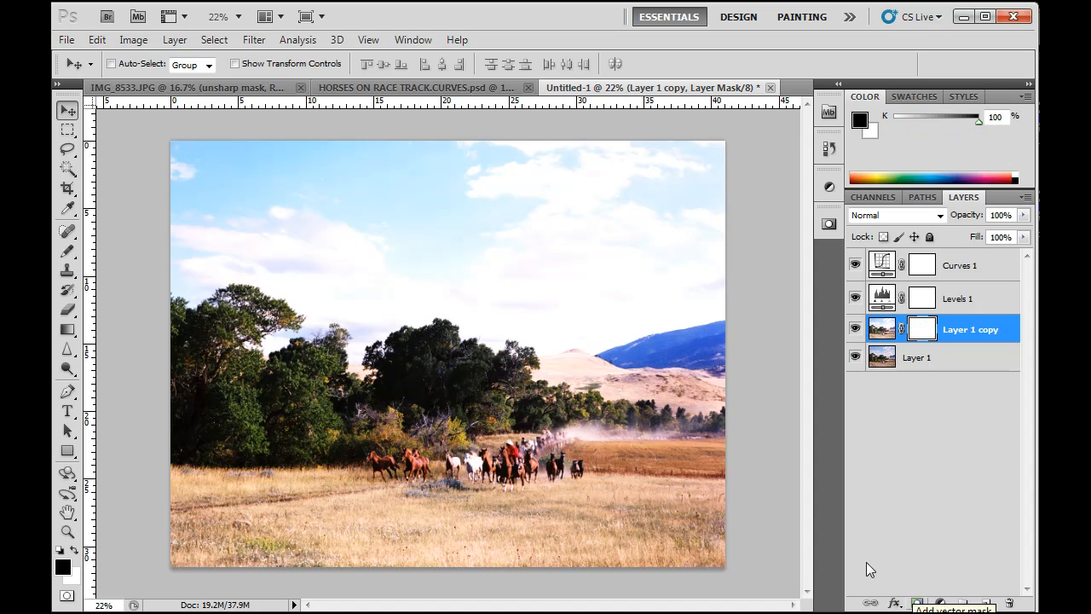
{"action": "mouse_move", "coordinate": [921, 333]}
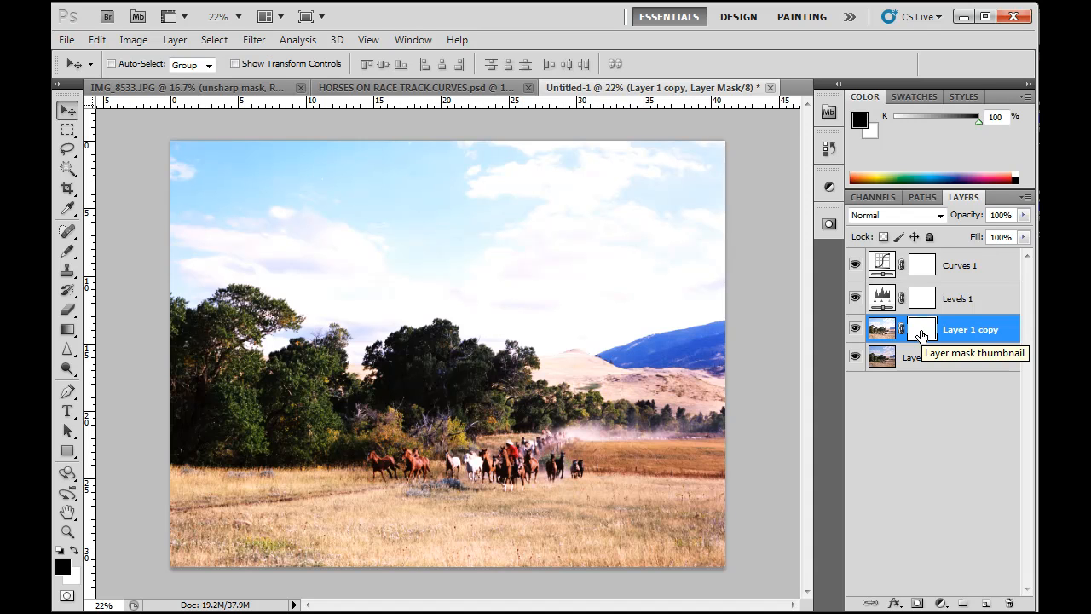
{"action": "mouse_move", "coordinate": [921, 329]}
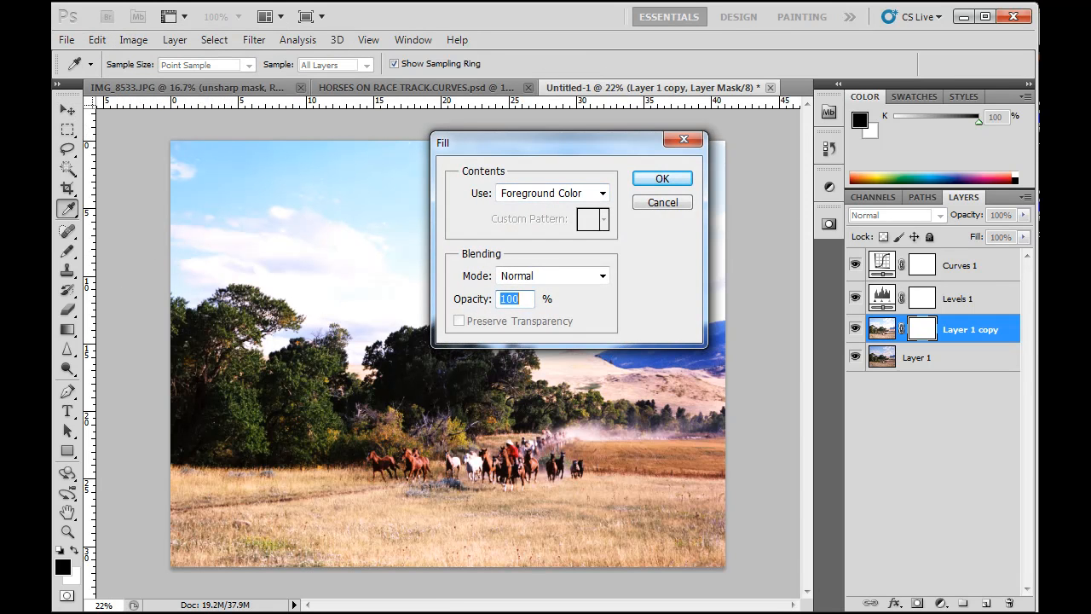
- Confirm the black fill on Layer 1 copy's mask and right-click the copy layer
{"action": "left_click", "coordinate": [662, 178]}
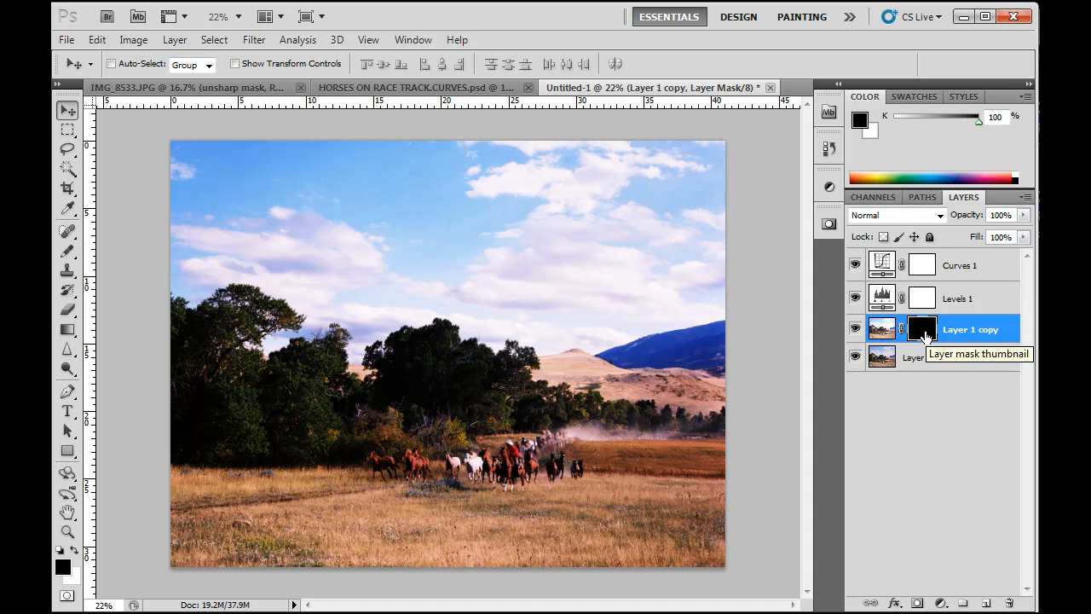
{"action": "right_click", "coordinate": [921, 329]}
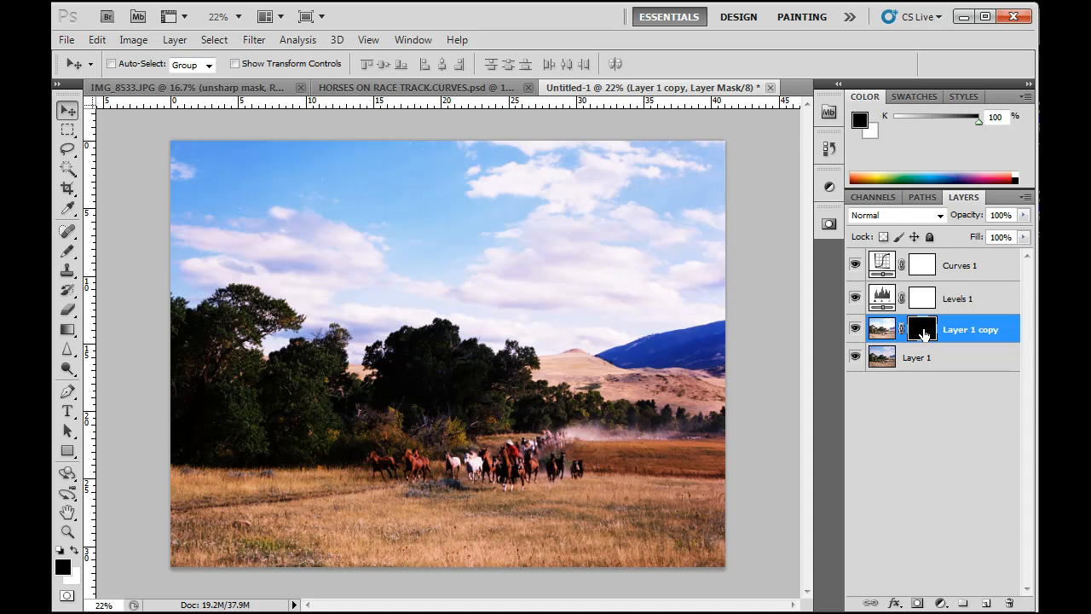
{"action": "mouse_move", "coordinate": [925, 331]}
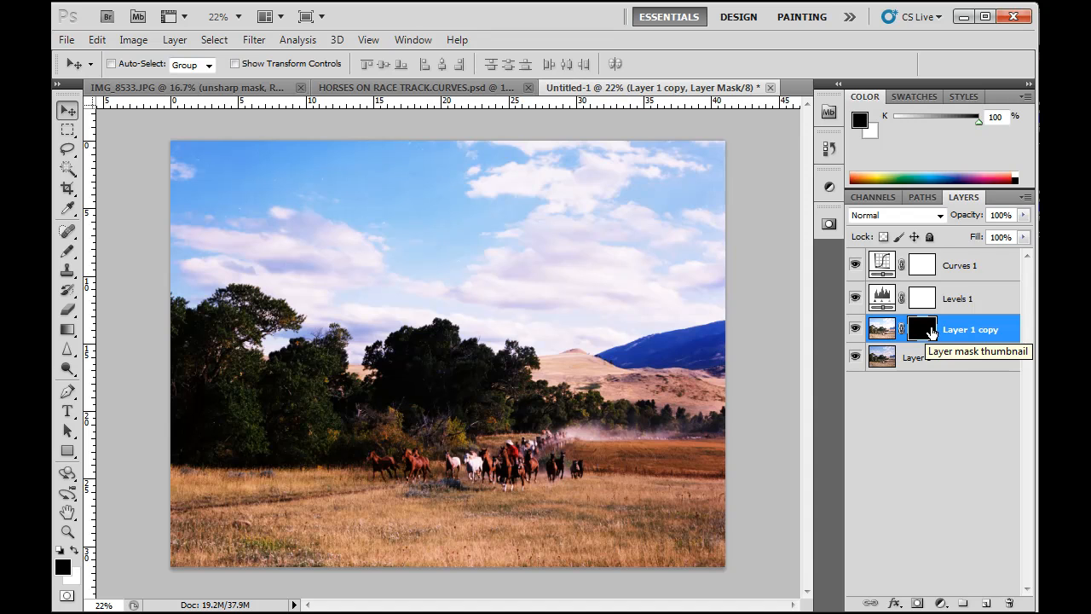
{"action": "mouse_move", "coordinate": [881, 329]}
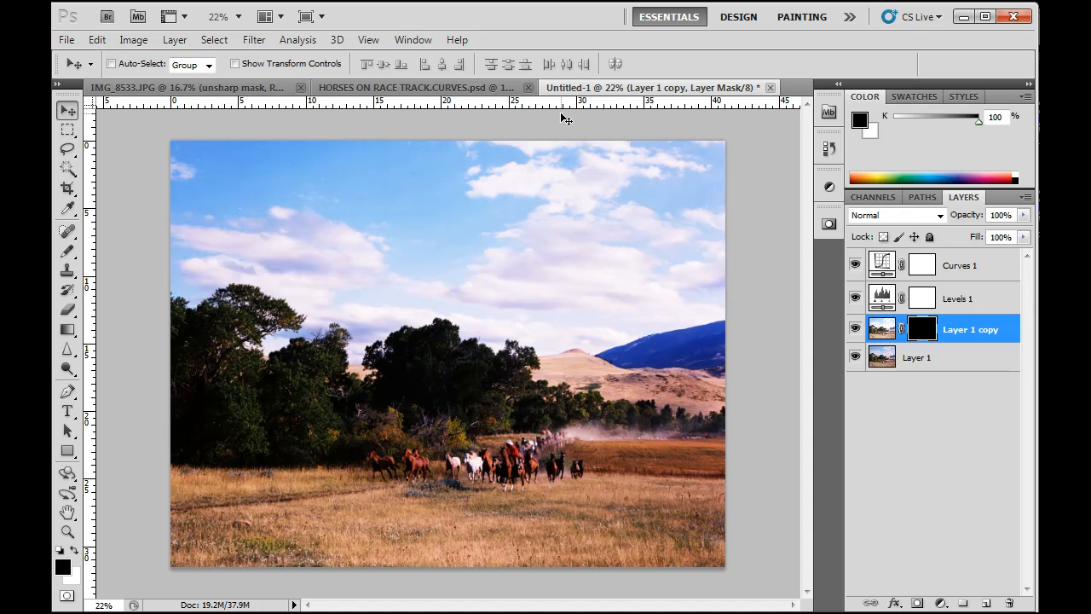
- Refill Layer 1 copy's mask with black through Edit > Fill
{"action": "left_click", "coordinate": [96, 39]}
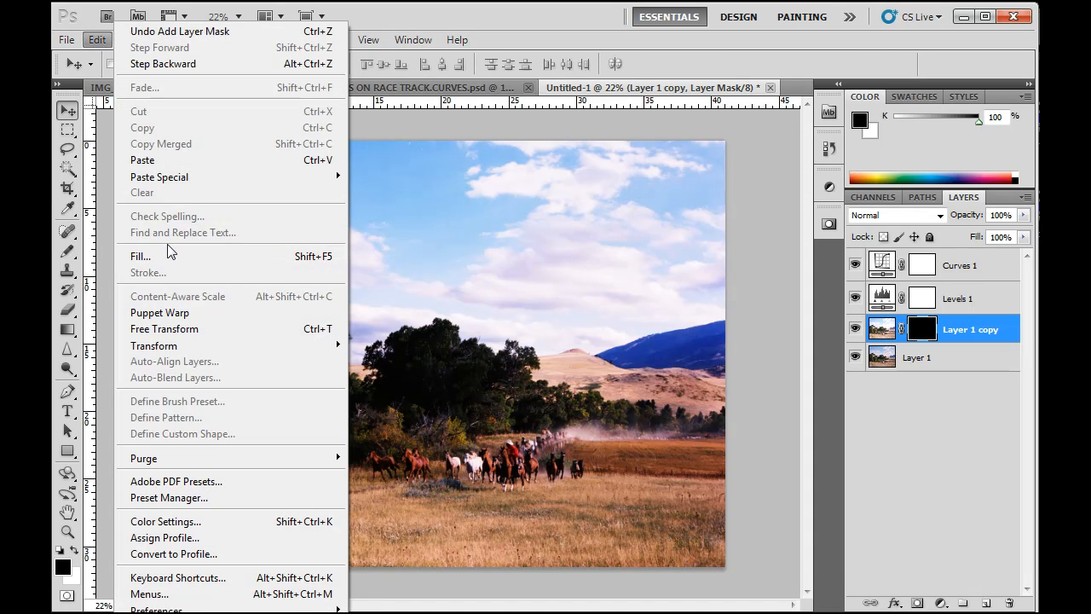
{"action": "left_click", "coordinate": [141, 256]}
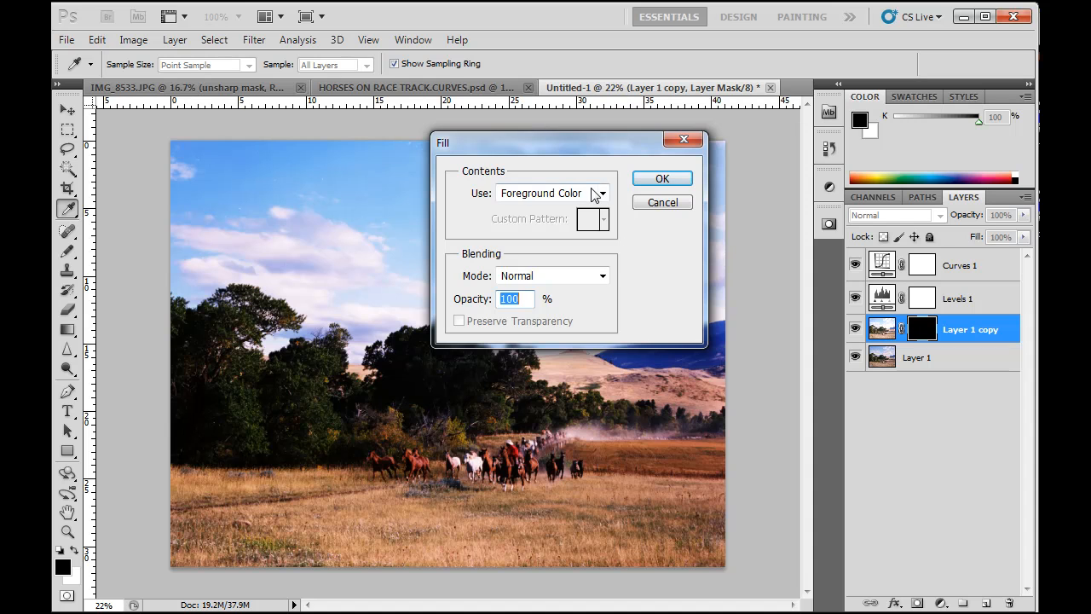
{"action": "left_click", "coordinate": [602, 192]}
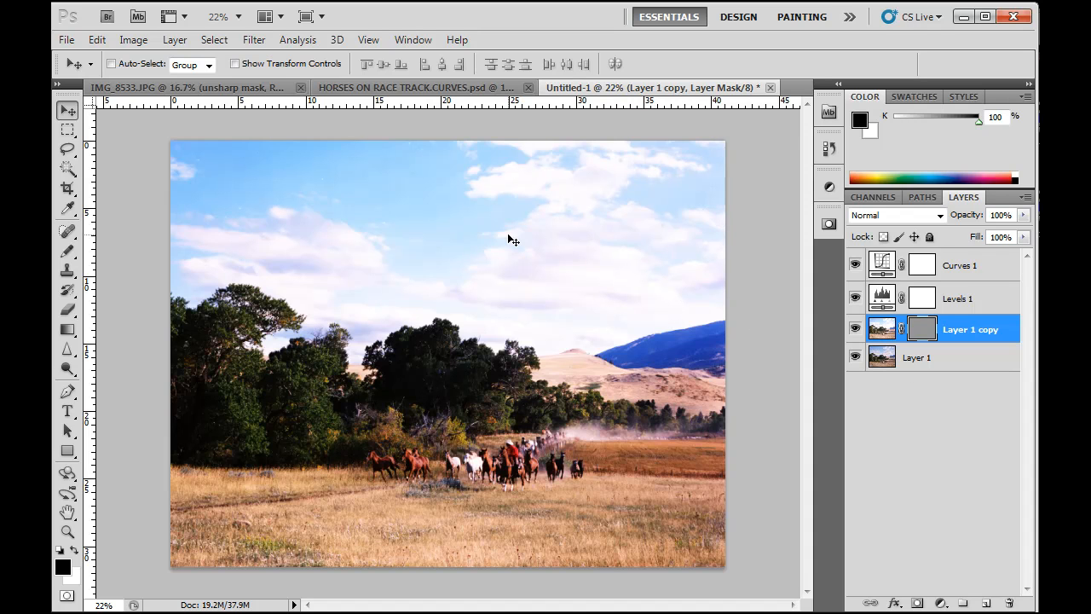
{"action": "mouse_move", "coordinate": [878, 345]}
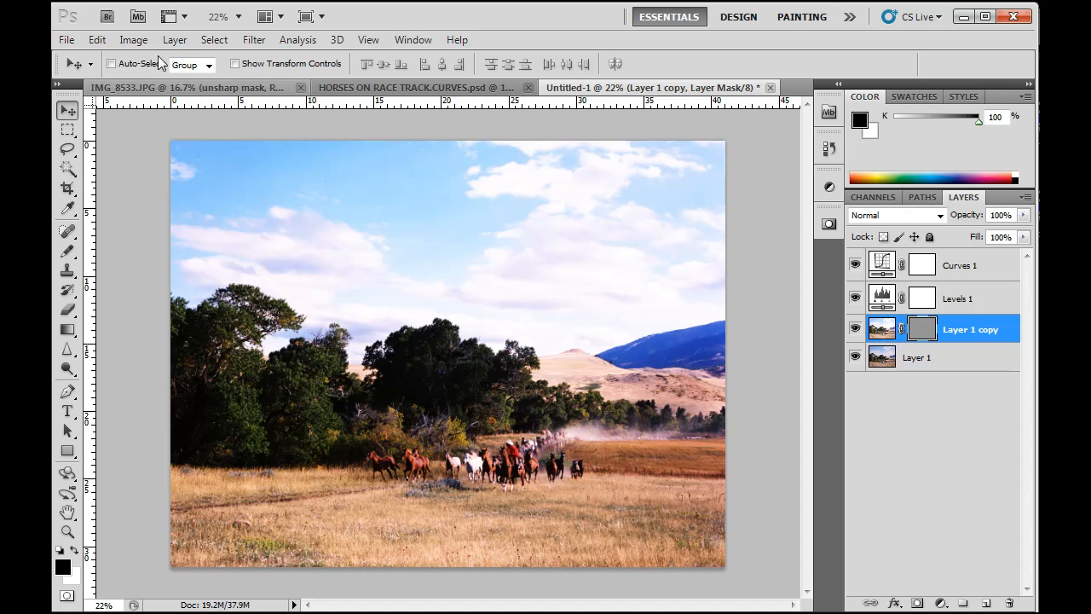
{"action": "left_click", "coordinate": [97, 39]}
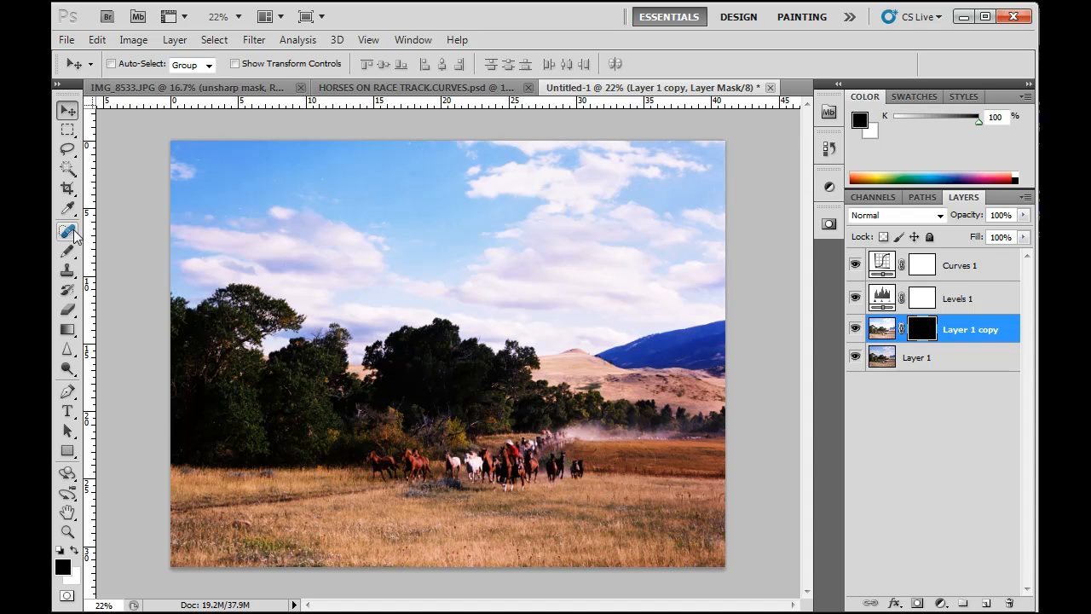
- Select a soft round brush, enlarge it to 288 px, and set opacity to 71%
{"action": "left_click", "coordinate": [67, 250]}
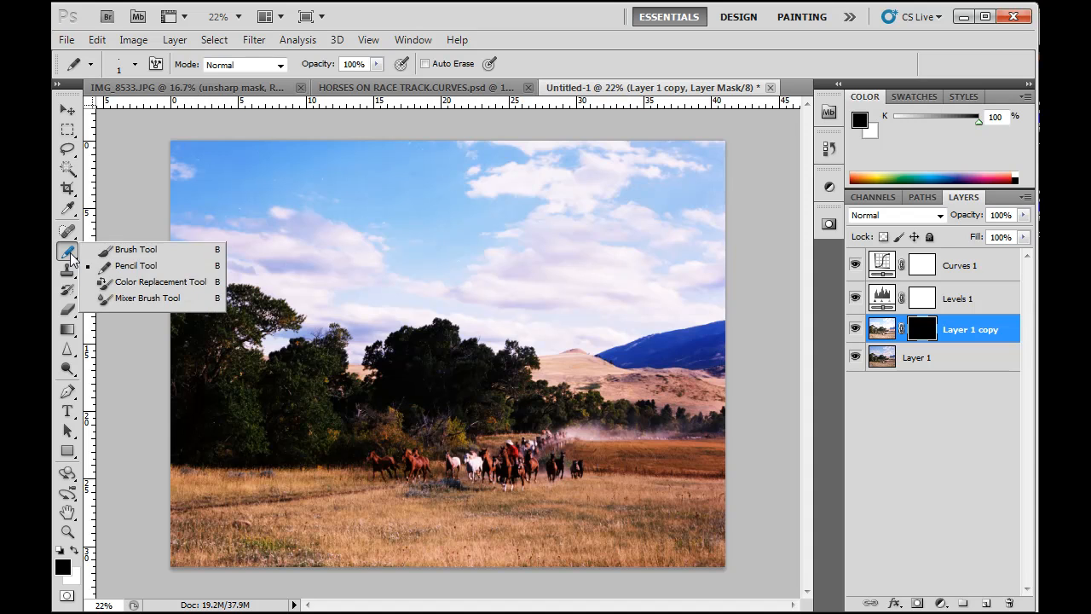
{"action": "left_click", "coordinate": [135, 249]}
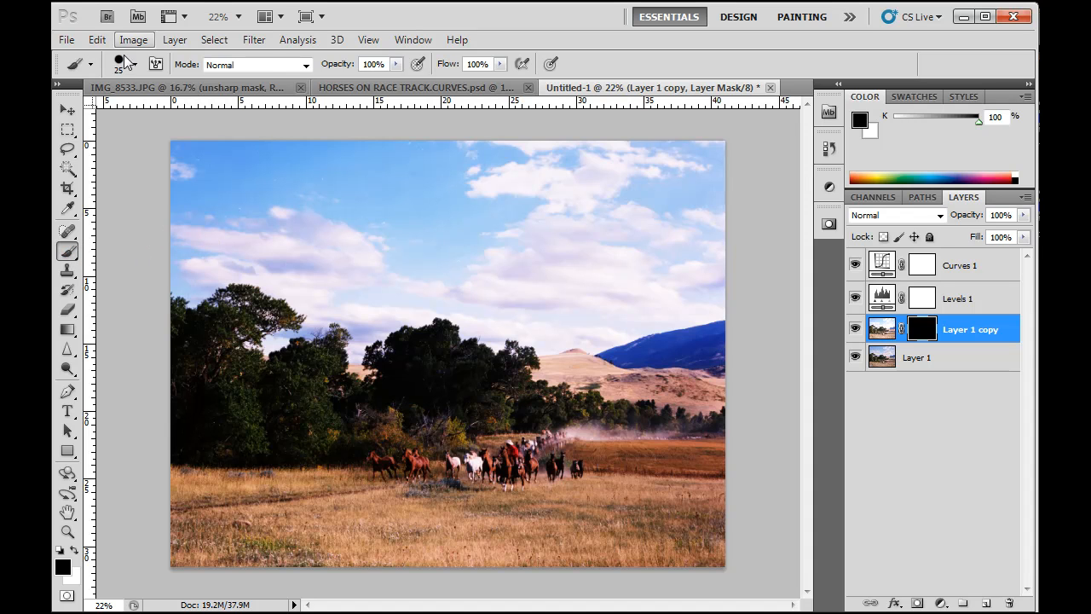
{"action": "left_click", "coordinate": [134, 64]}
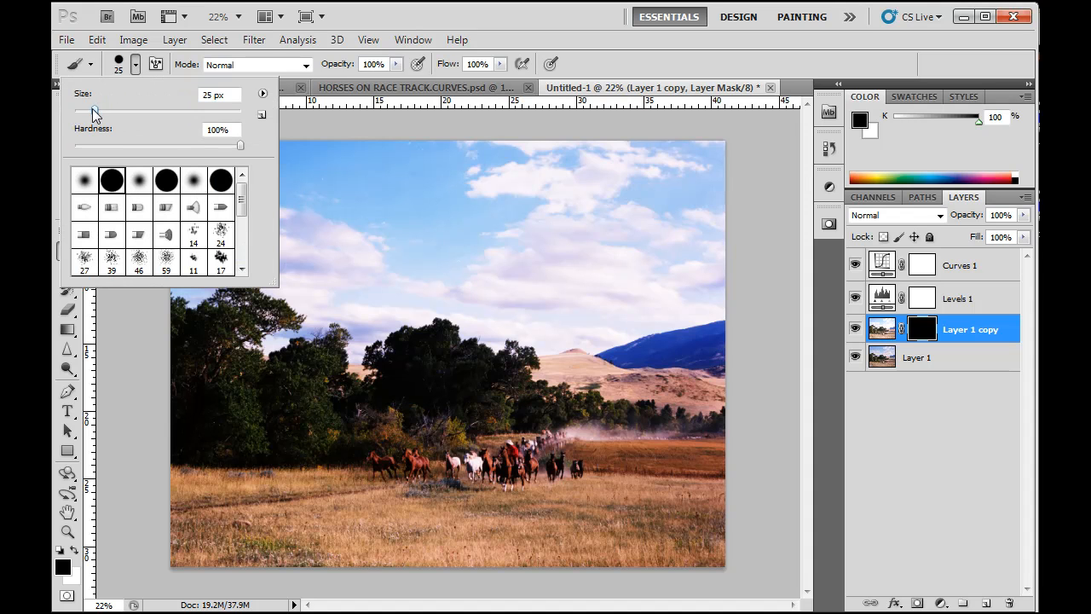
{"action": "left_click", "coordinate": [84, 180]}
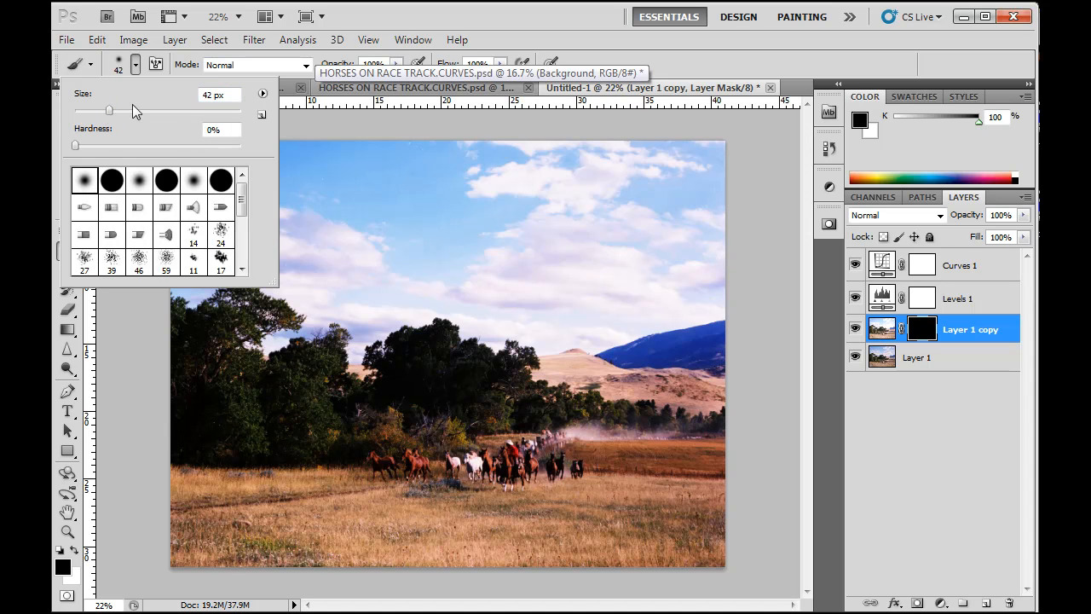
{"action": "left_click_drag", "start_coordinate": [109, 110], "coordinate": [135, 110]}
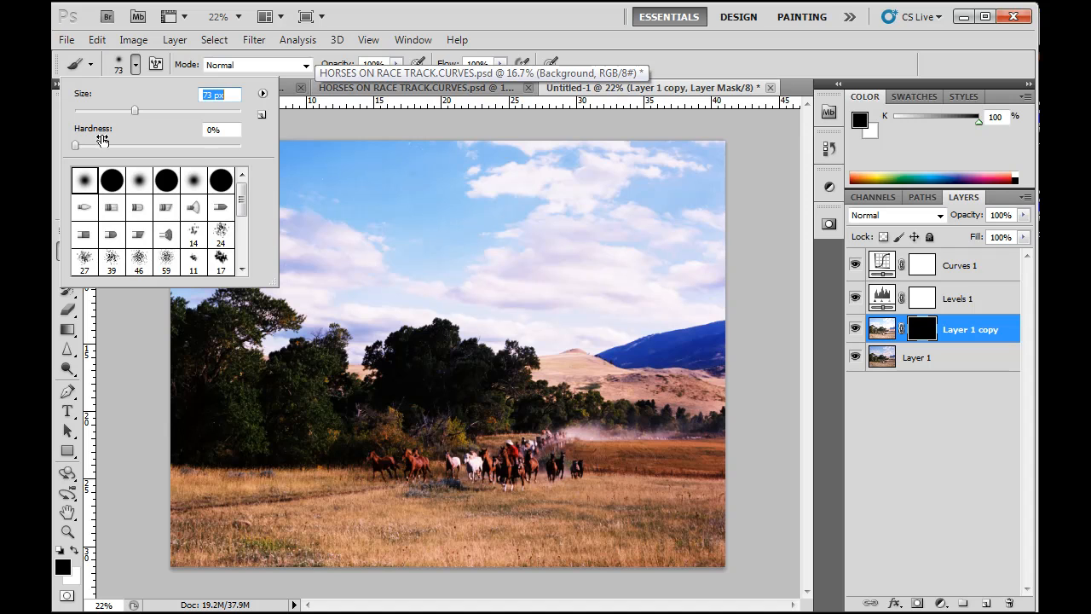
{"action": "left_click_drag", "start_coordinate": [135, 111], "coordinate": [166, 112]}
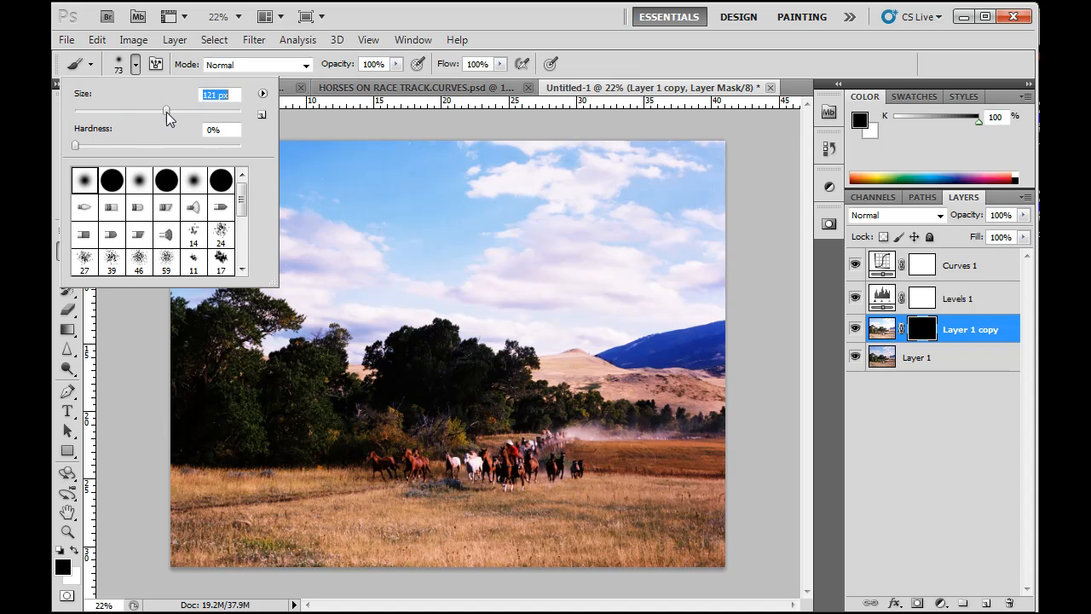
{"action": "left_click_drag", "start_coordinate": [167, 111], "coordinate": [181, 111]}
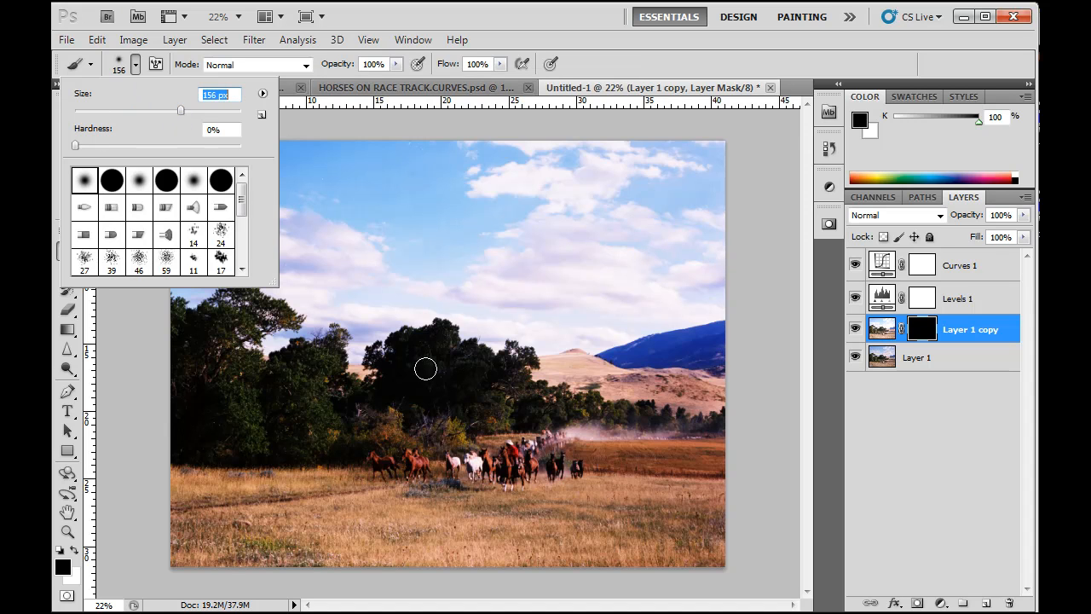
{"action": "left_click_drag", "start_coordinate": [181, 111], "coordinate": [189, 110]}
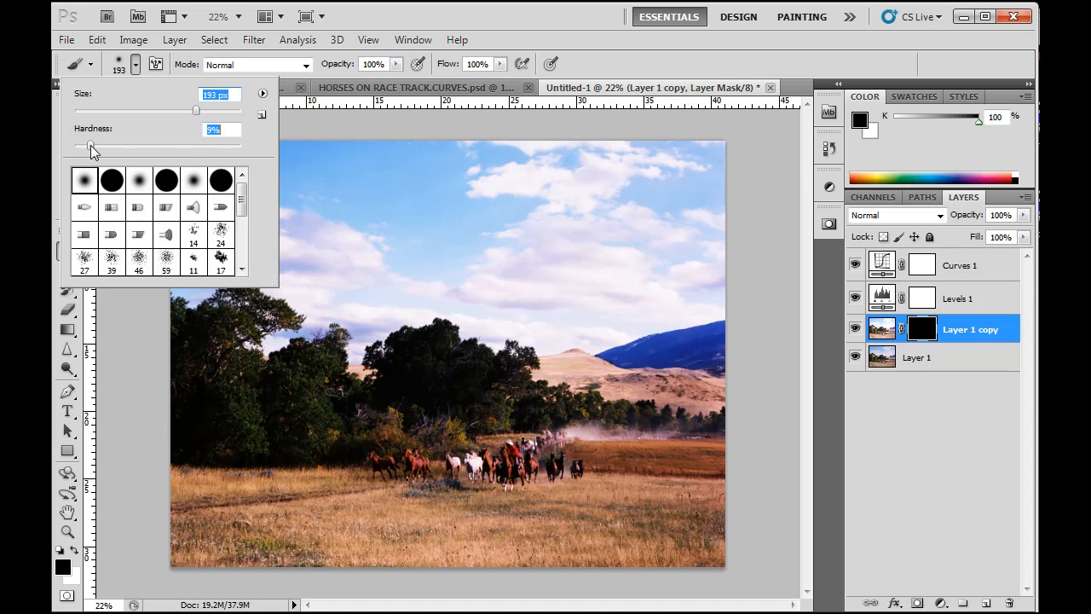
{"action": "left_click_drag", "start_coordinate": [196, 112], "coordinate": [209, 112]}
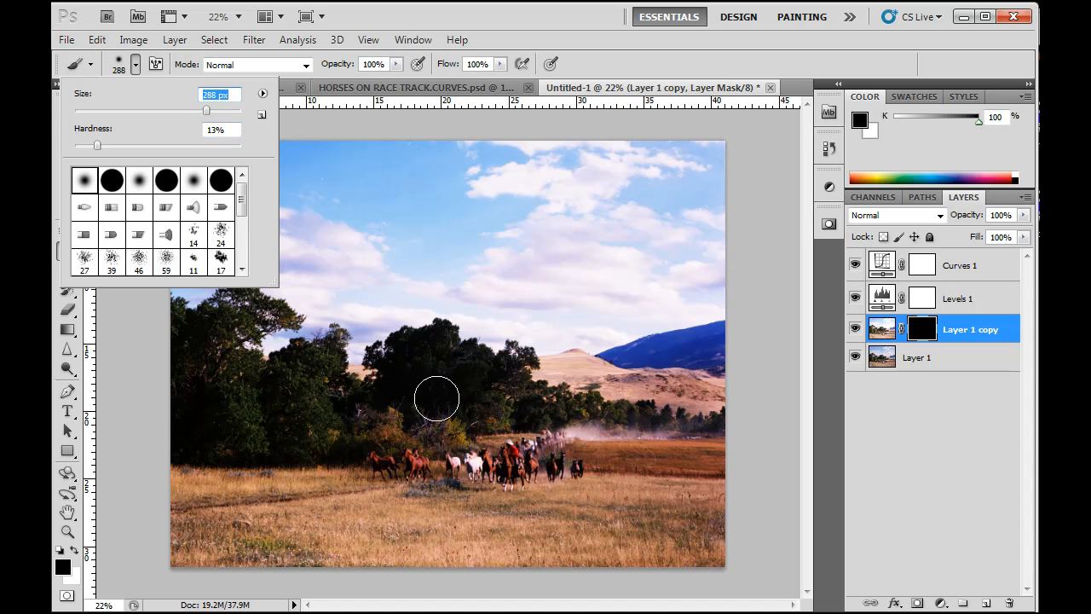
{"action": "left_click", "coordinate": [136, 66]}
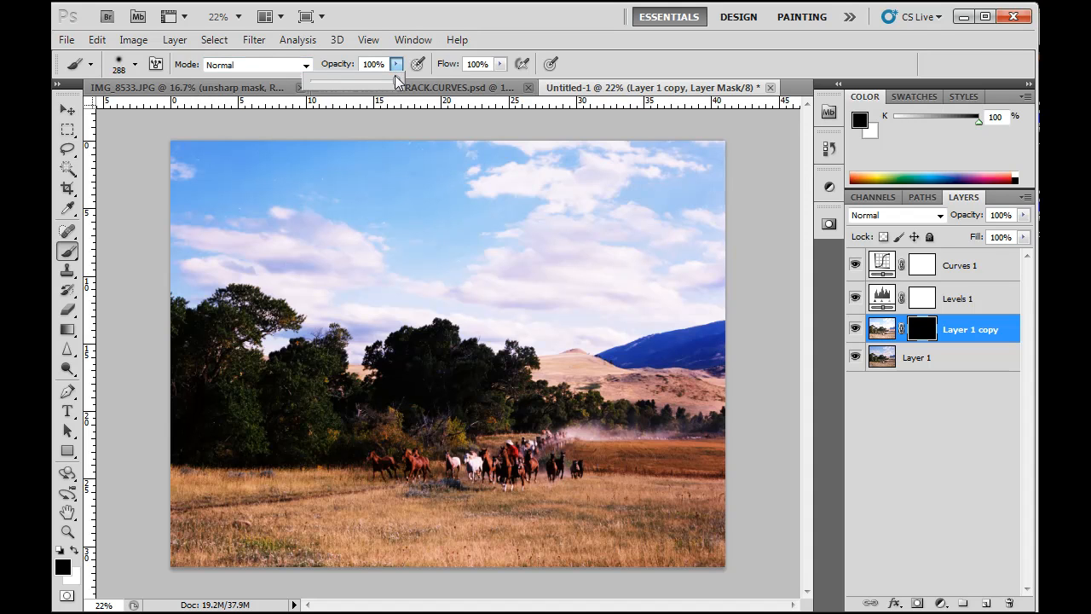
{"action": "left_click_drag", "start_coordinate": [394, 79], "coordinate": [370, 79]}
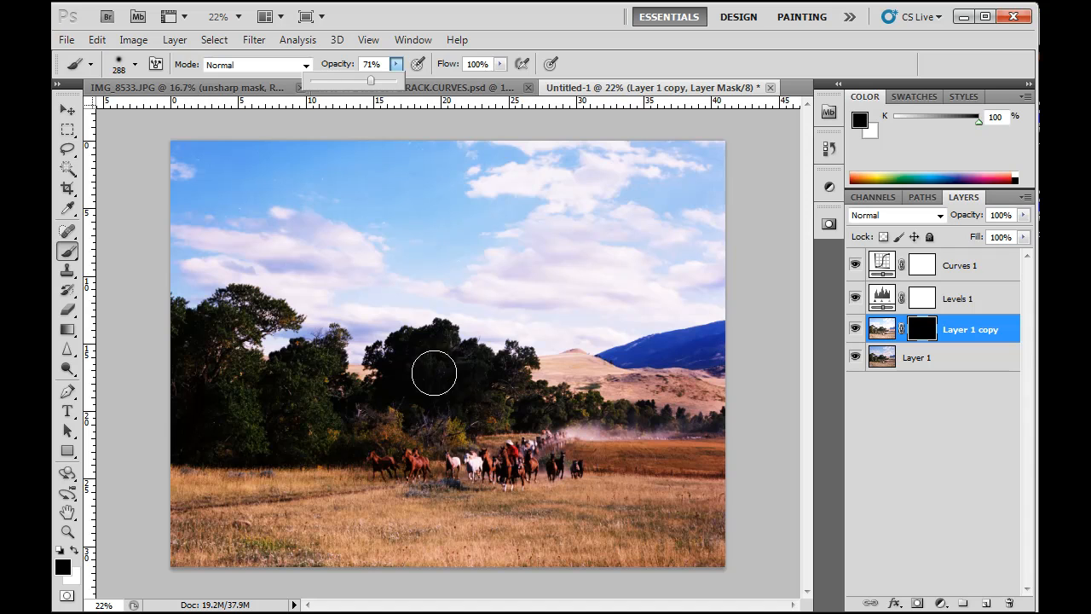
{"action": "mouse_move", "coordinate": [462, 398]}
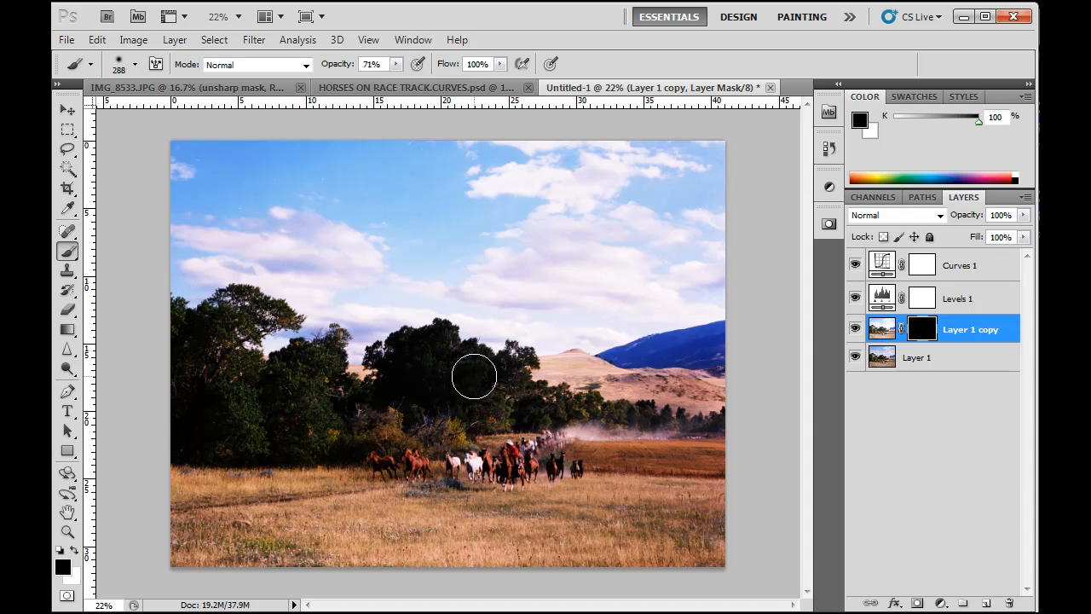
{"action": "mouse_move", "coordinate": [449, 383]}
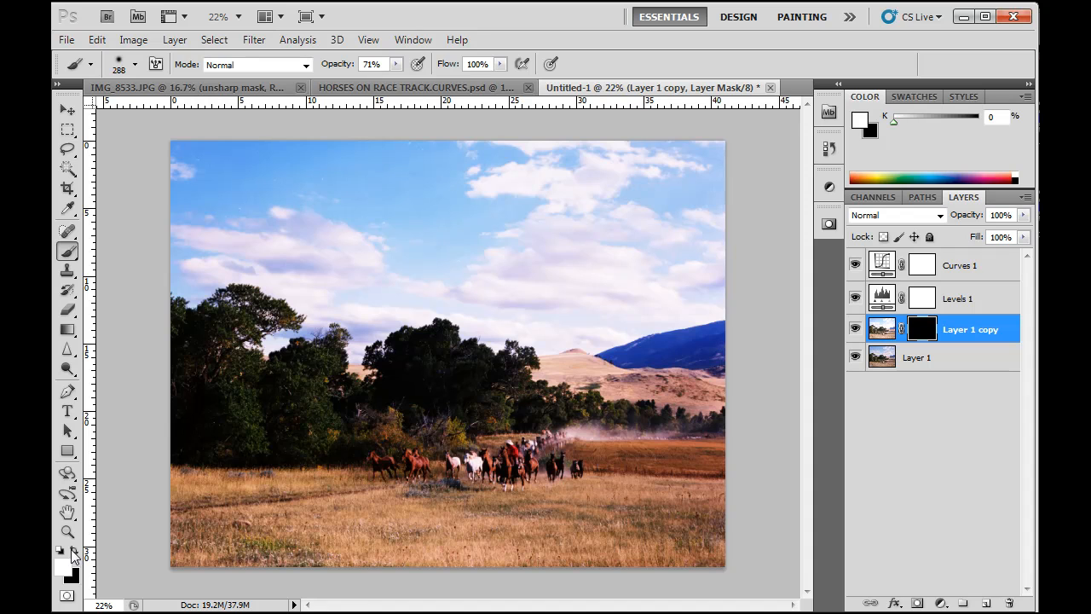
{"action": "mouse_move", "coordinate": [484, 377]}
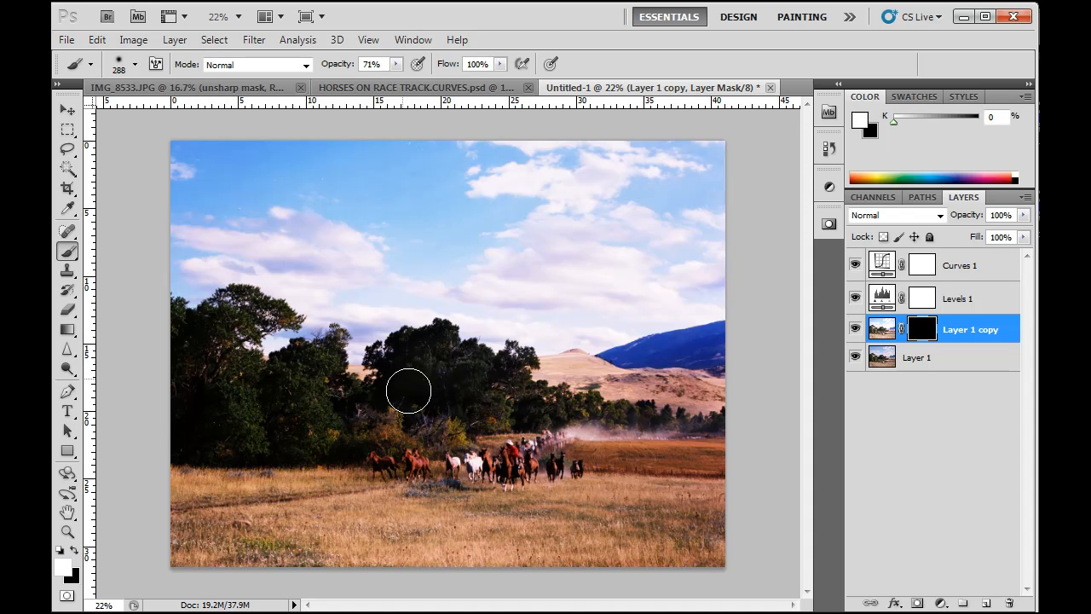
- Paint white into Layer 1 copy's mask over the central, left and near-horse trees
{"action": "left_click_drag", "start_coordinate": [409, 390], "coordinate": [520, 407]}
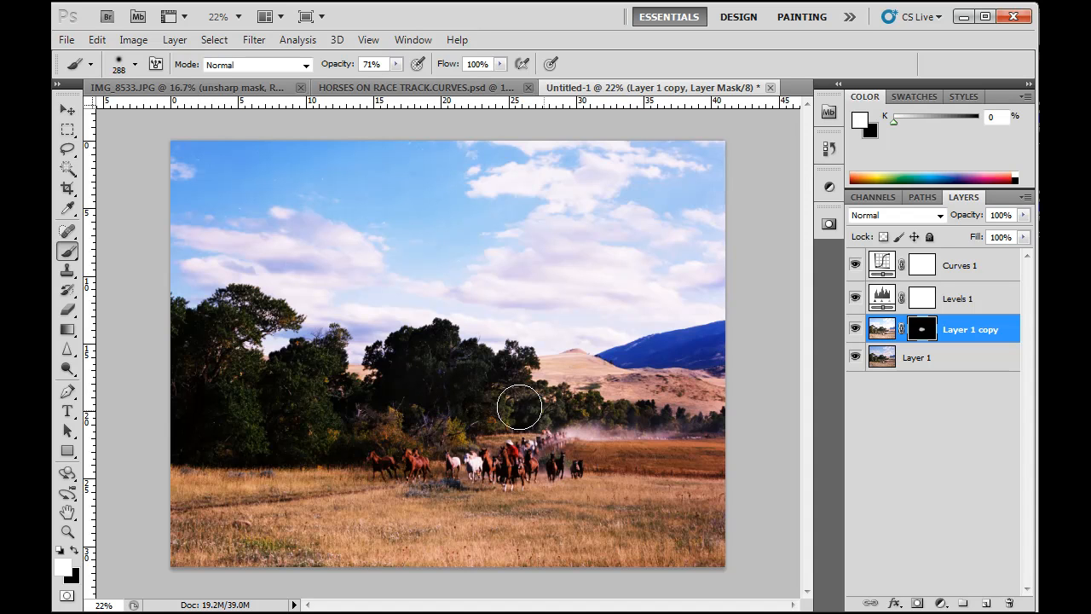
{"action": "left_click_drag", "start_coordinate": [519, 408], "coordinate": [421, 394]}
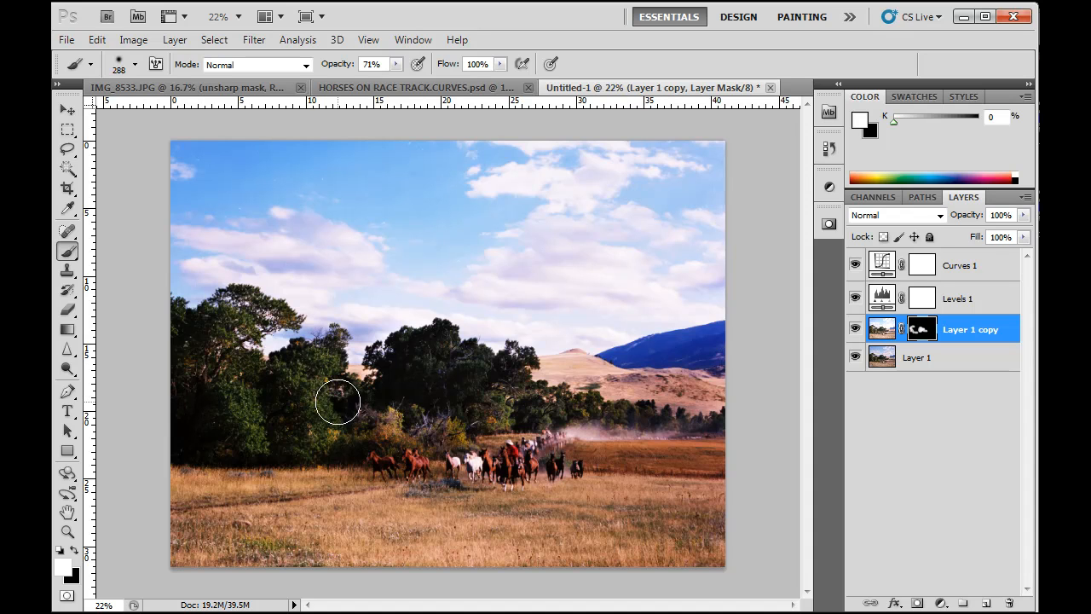
{"action": "left_click_drag", "start_coordinate": [338, 401], "coordinate": [503, 406]}
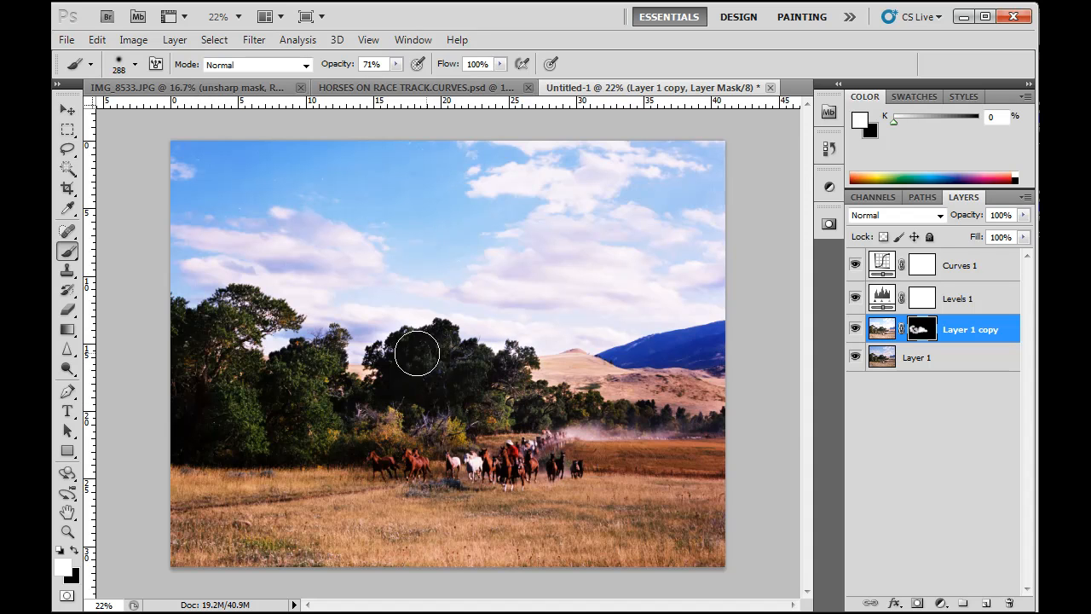
{"action": "mouse_move", "coordinate": [917, 380]}
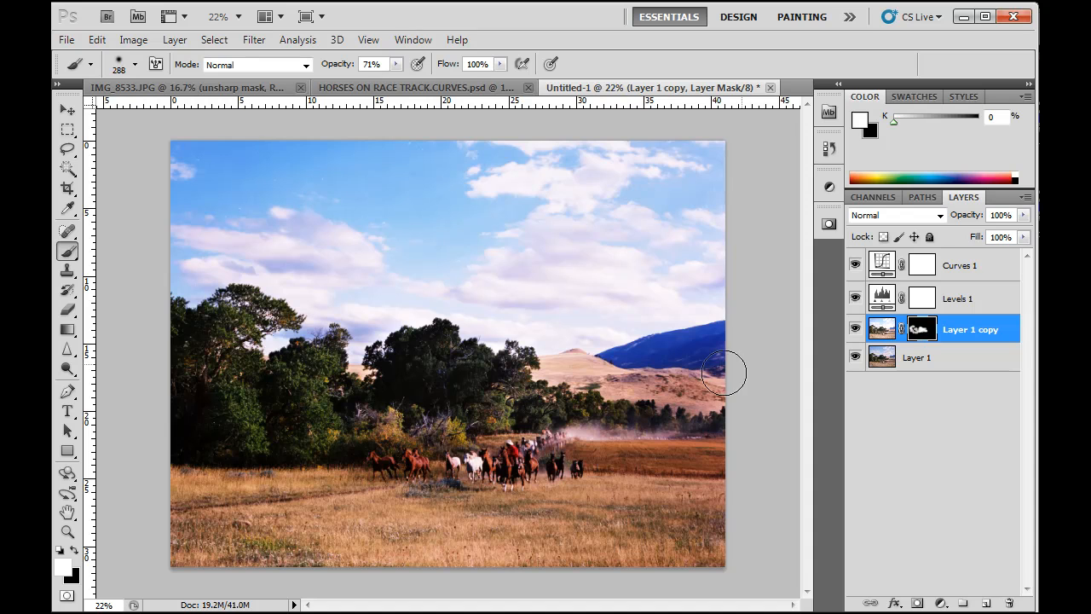
{"action": "mouse_move", "coordinate": [400, 364]}
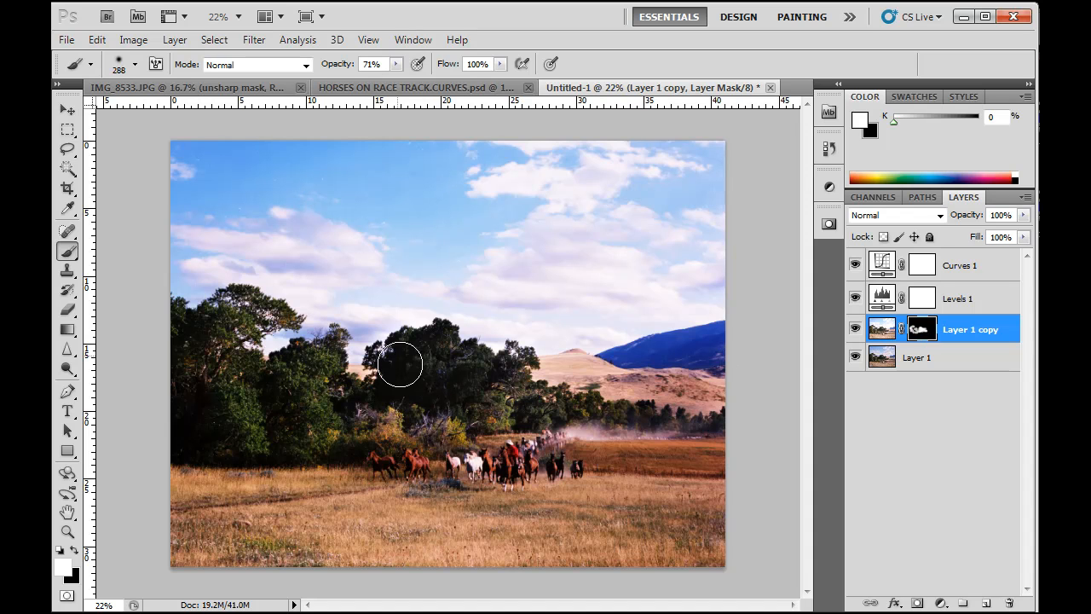
{"action": "left_click_drag", "start_coordinate": [400, 365], "coordinate": [369, 424]}
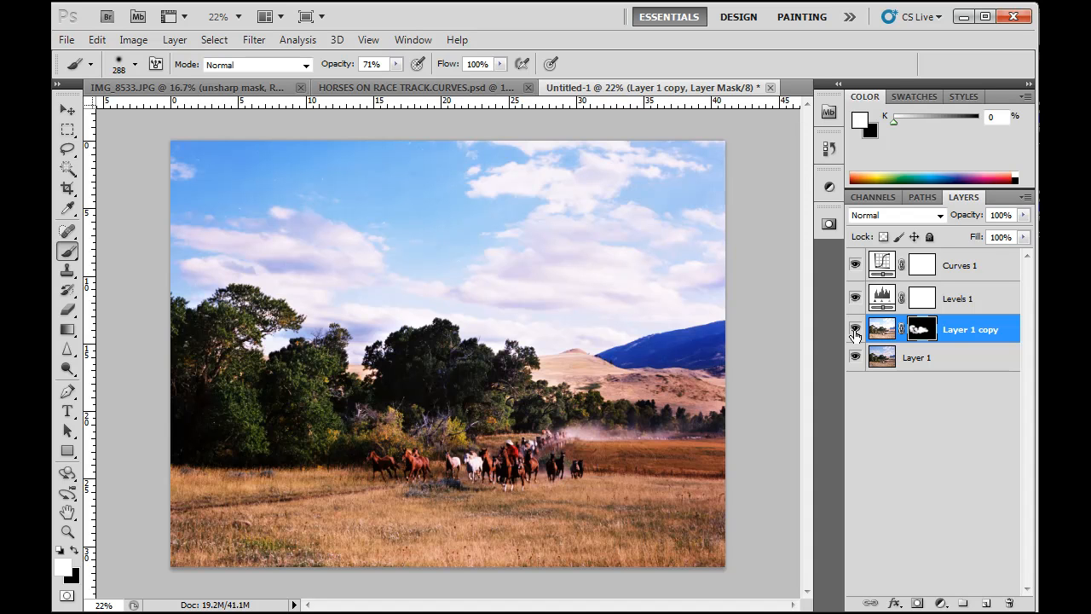
{"action": "mouse_move", "coordinate": [855, 331]}
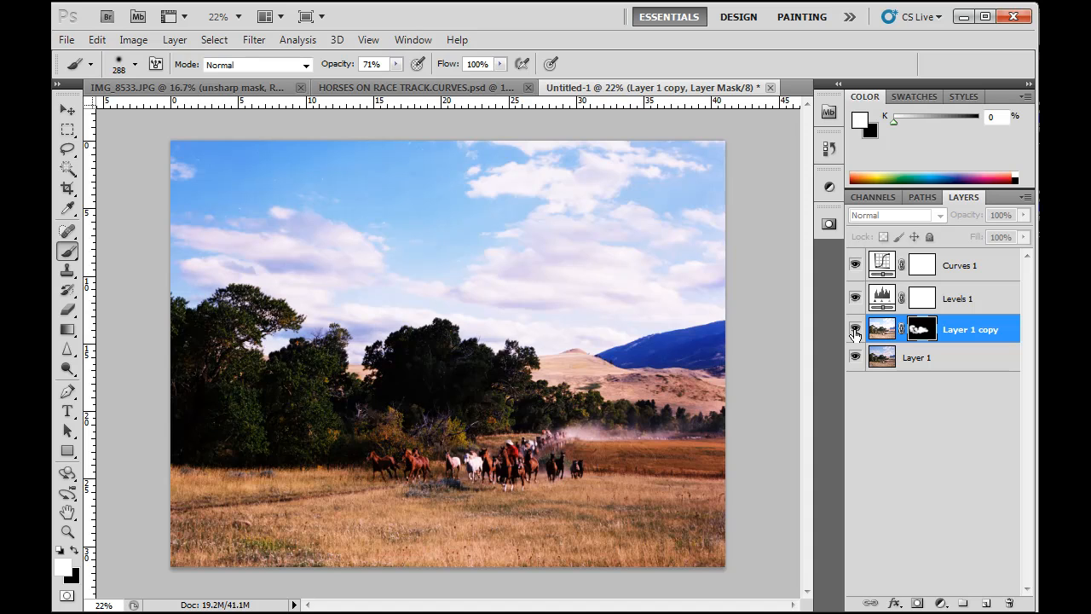
- Toggle Layer 1 copy off and on to compare, then brush more white over the central trees
{"action": "left_click", "coordinate": [855, 328]}
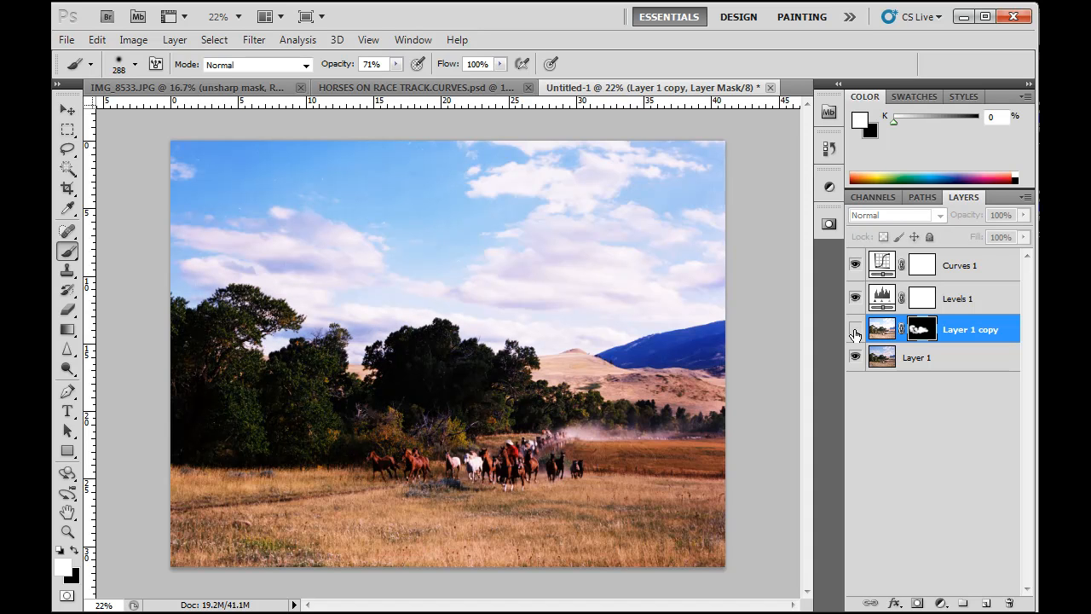
{"action": "left_click", "coordinate": [855, 329]}
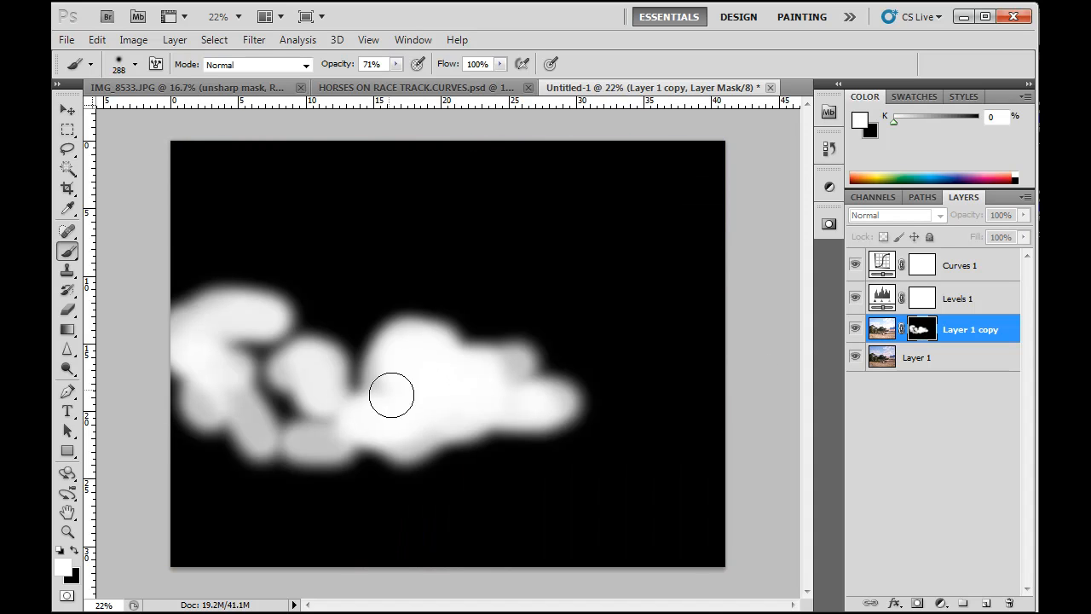
{"action": "mouse_move", "coordinate": [443, 353]}
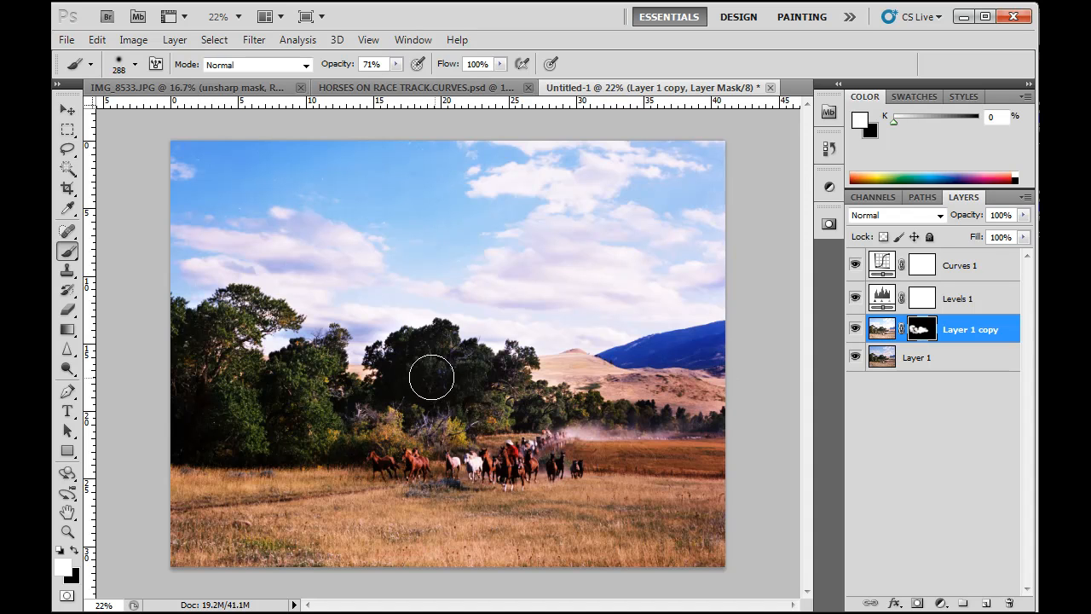
{"action": "left_click_drag", "start_coordinate": [431, 377], "coordinate": [297, 382]}
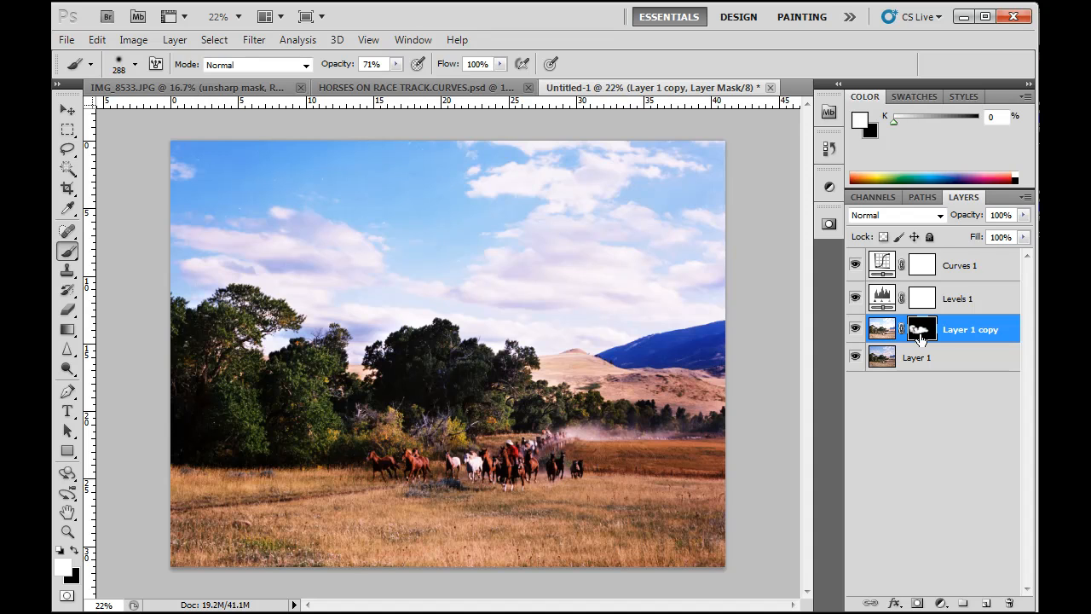
{"action": "mouse_move", "coordinate": [937, 333]}
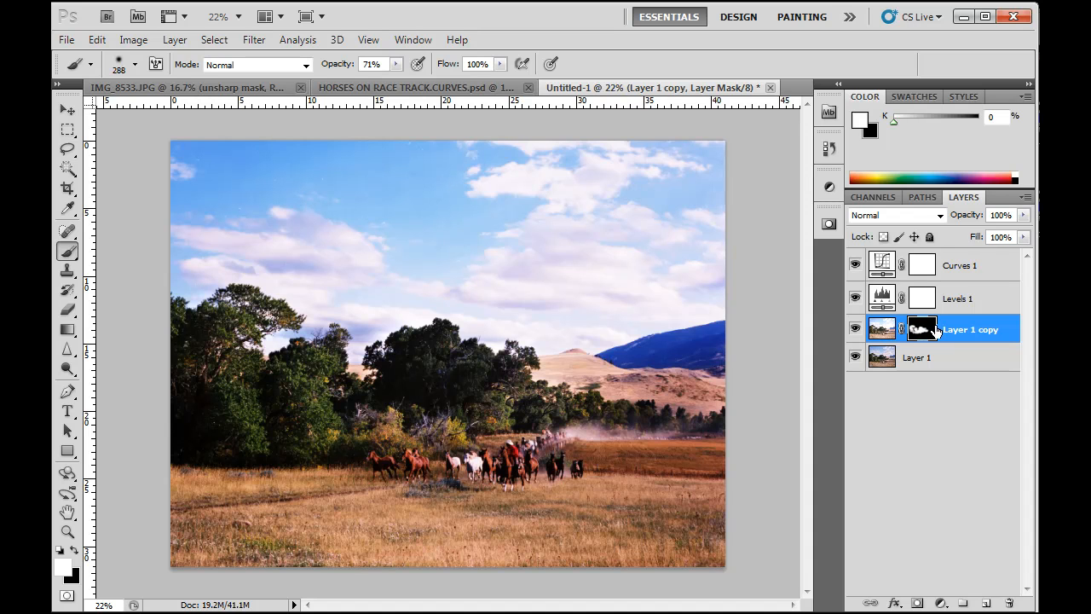